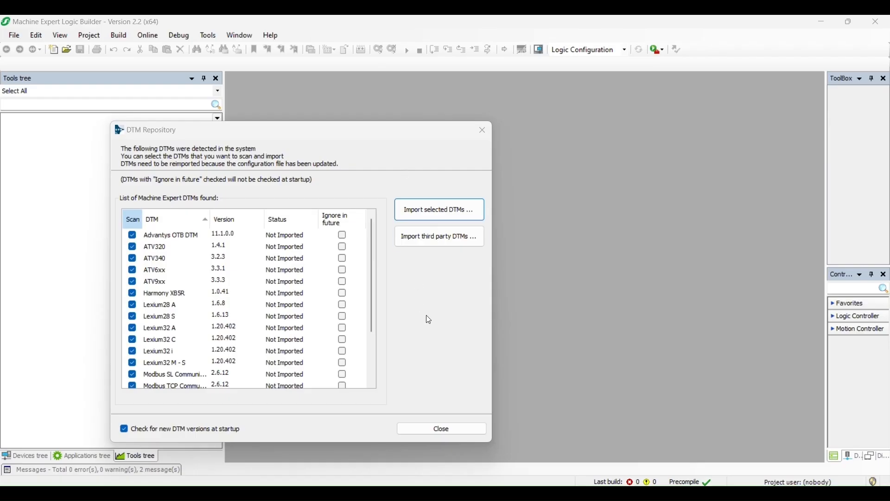
Step: Close the startup DTM repository check without importing anything
click(441, 429)
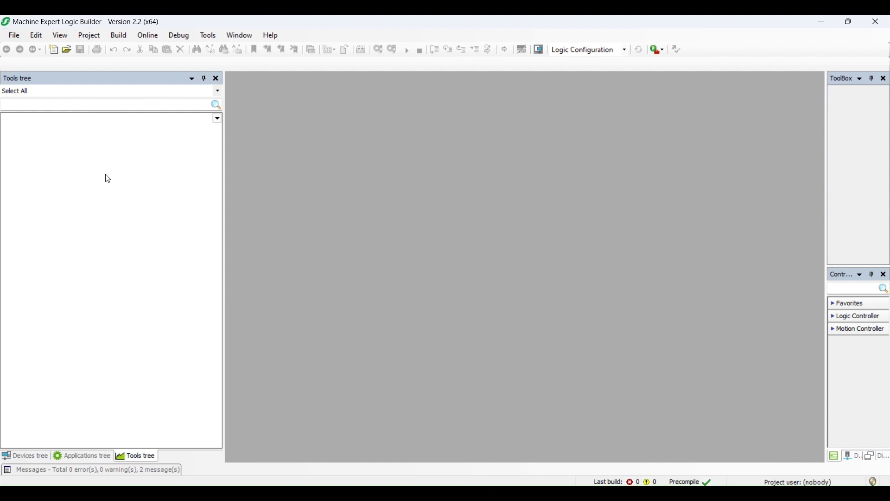
Step: Create a new Default Project named AMP_EIP_Test with a TM251MESE controller
click(14, 35)
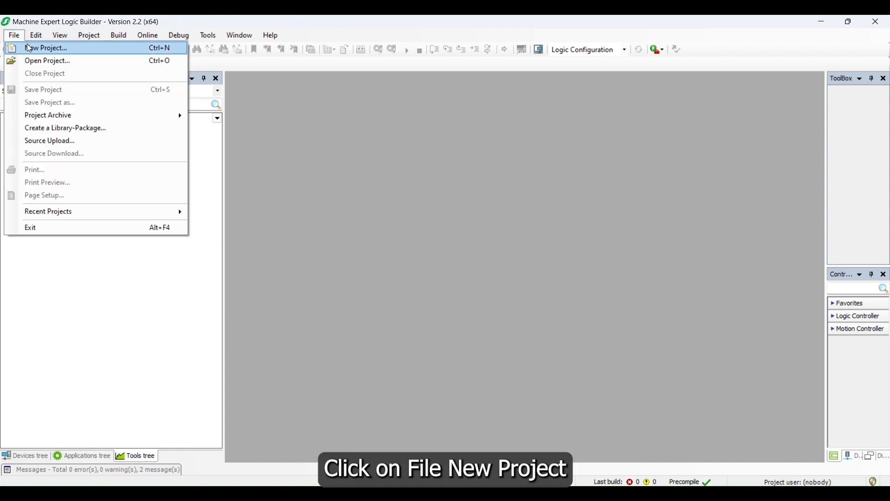
click(46, 47)
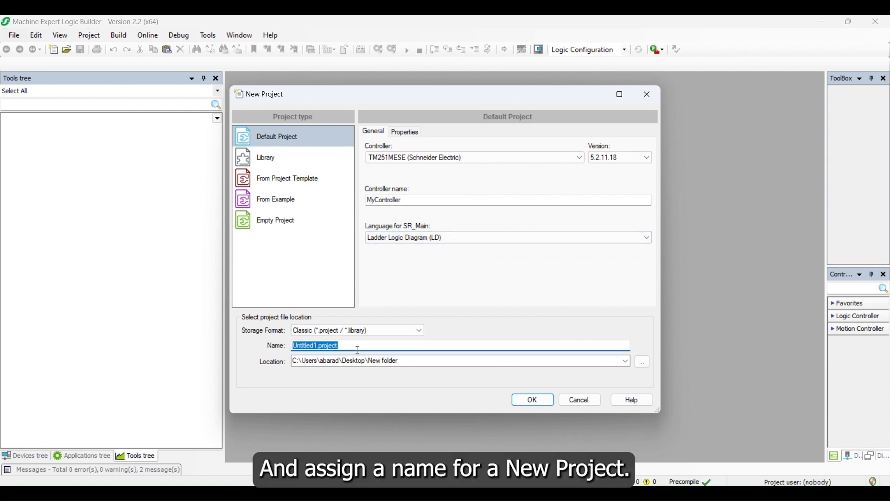
text(AMP_EIP)
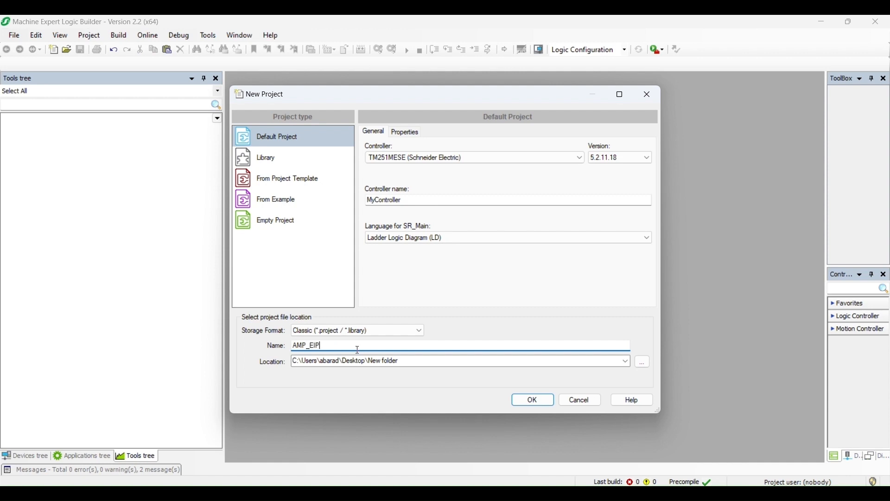
text(_Test)
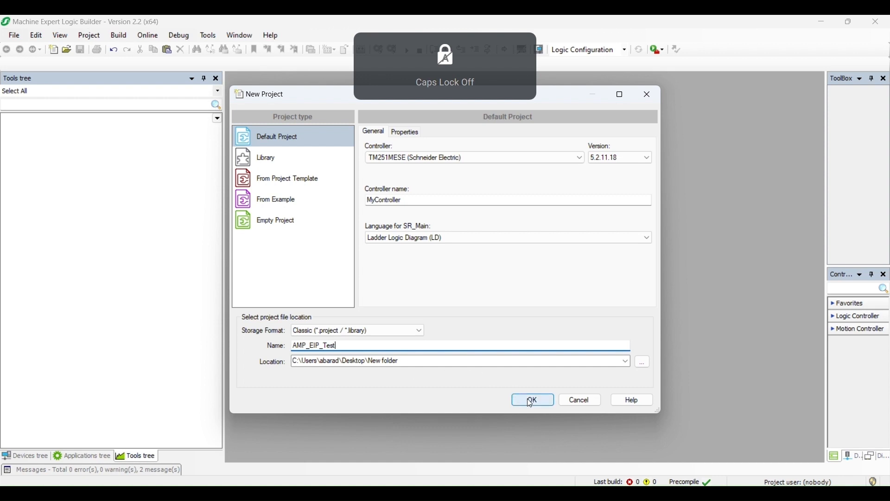
click(532, 400)
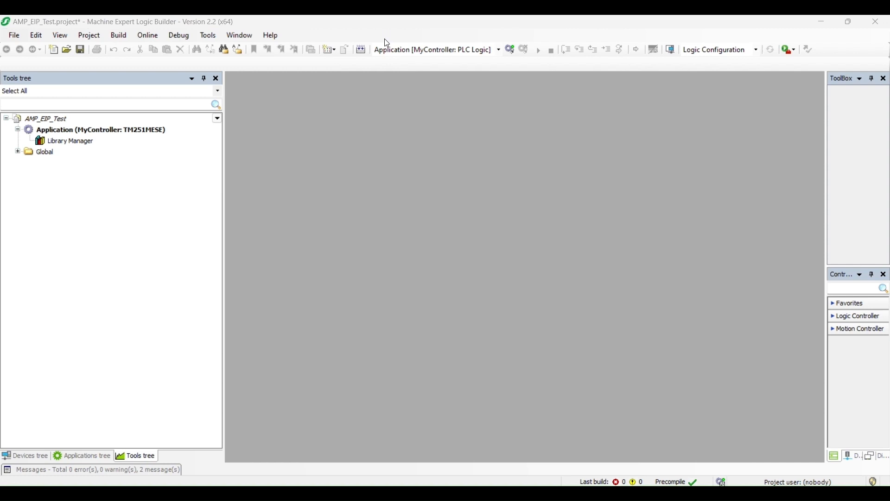
Step: Review the Applications and Devices trees, confirming SR_Main under MAST and the Industrial Ethernet Manager
click(86, 455)
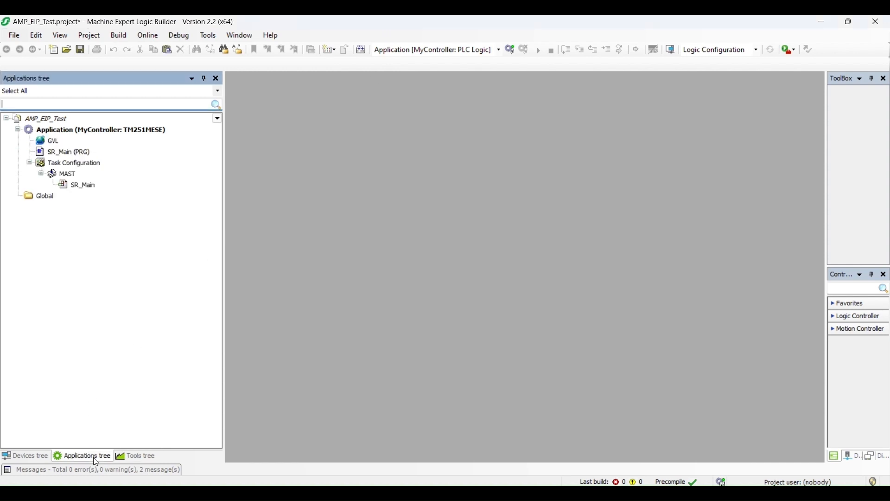
click(30, 454)
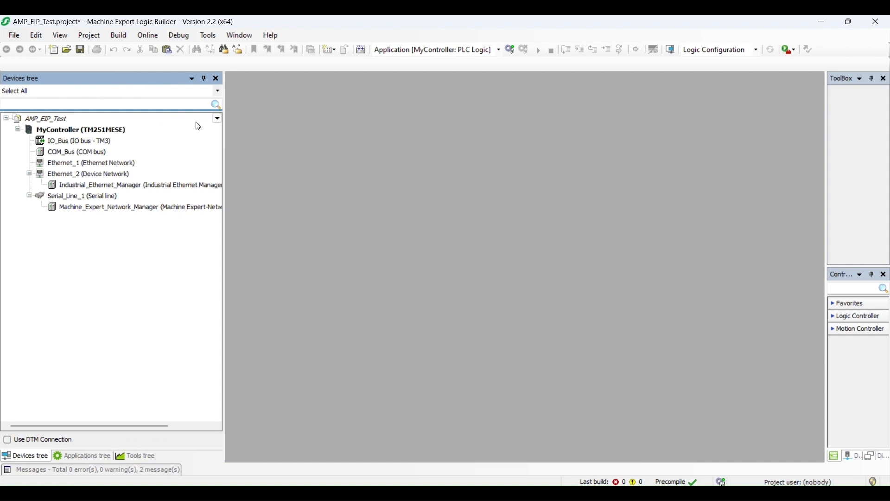
click(206, 34)
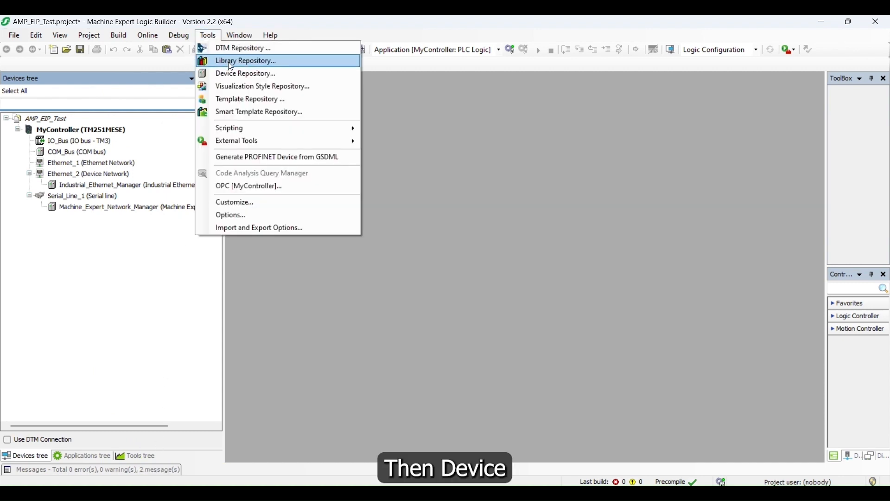
Step: Install TXM34IP-r3.03.eds into the User location of the Device Repository
click(245, 73)
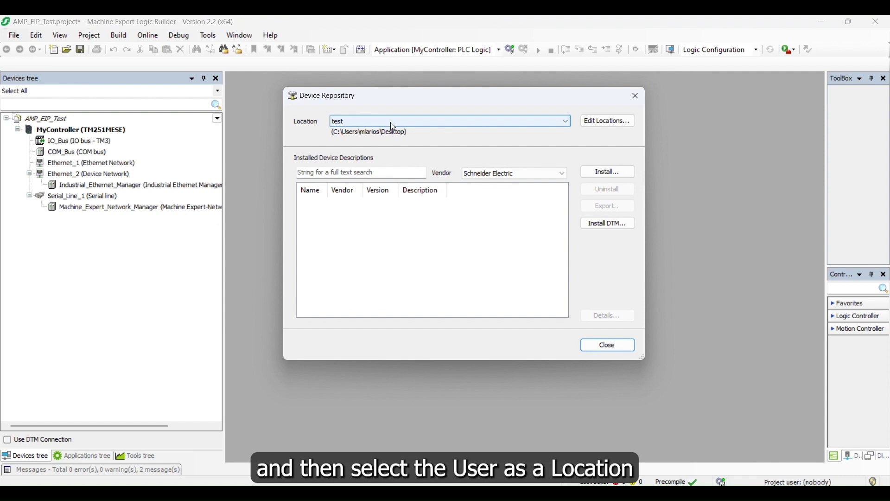
click(564, 120)
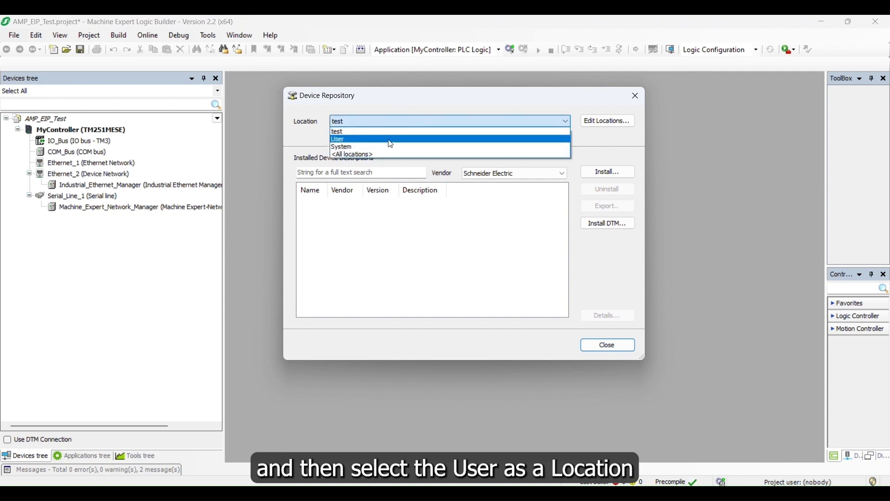
click(338, 138)
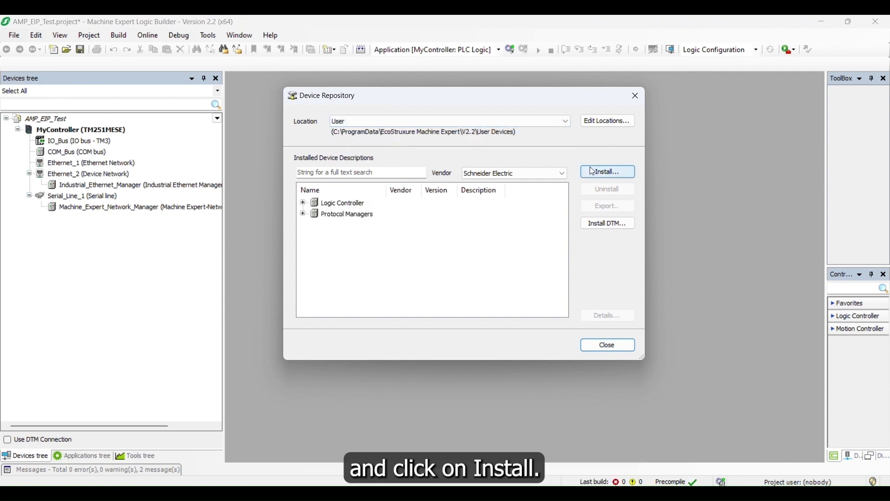
click(607, 171)
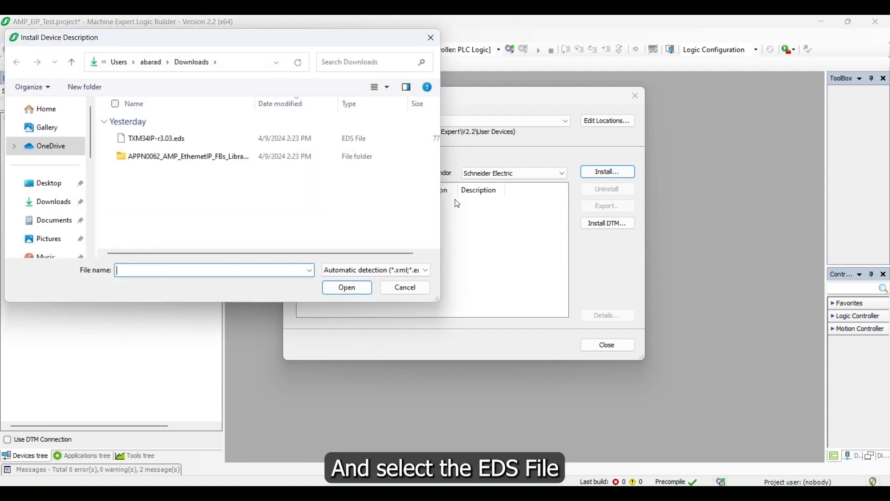
click(156, 139)
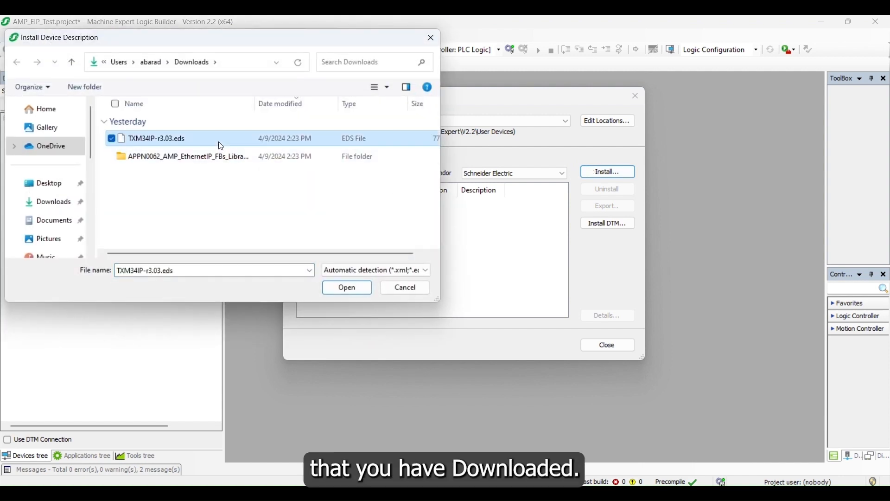
click(346, 287)
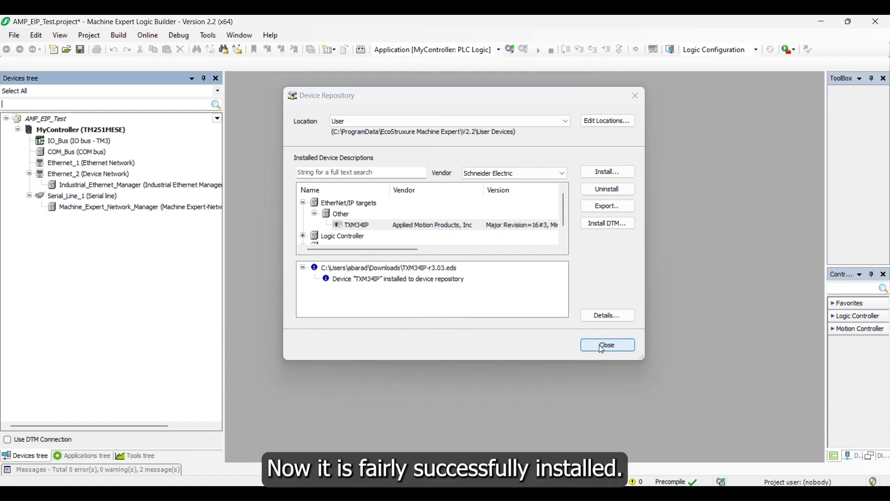
click(607, 345)
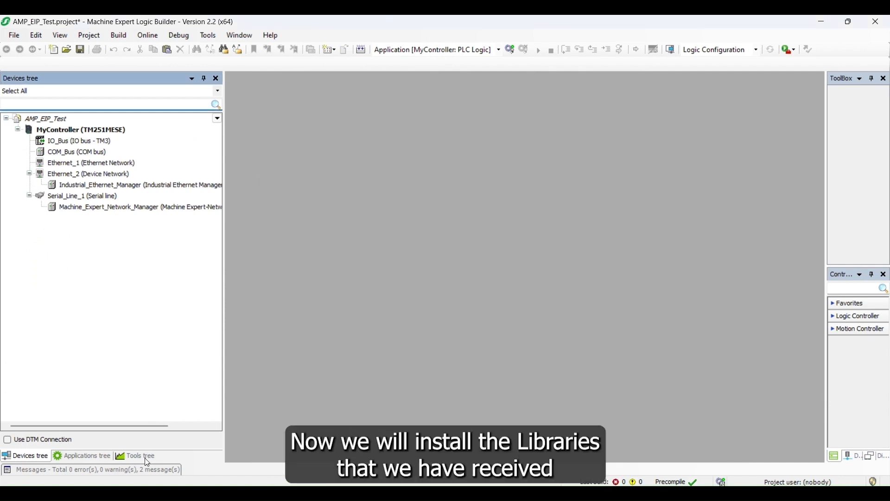
Step: Reach the Library Repository's install dialog from the application's Library Manager
click(140, 455)
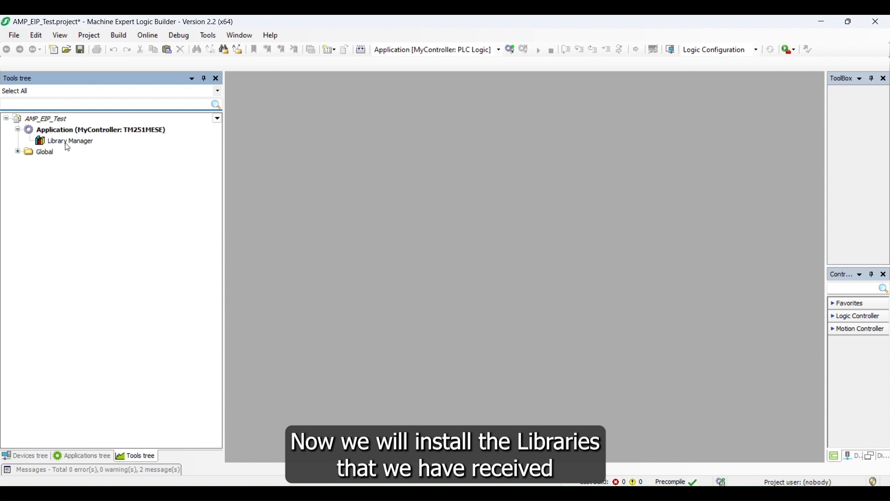
double_click(70, 140)
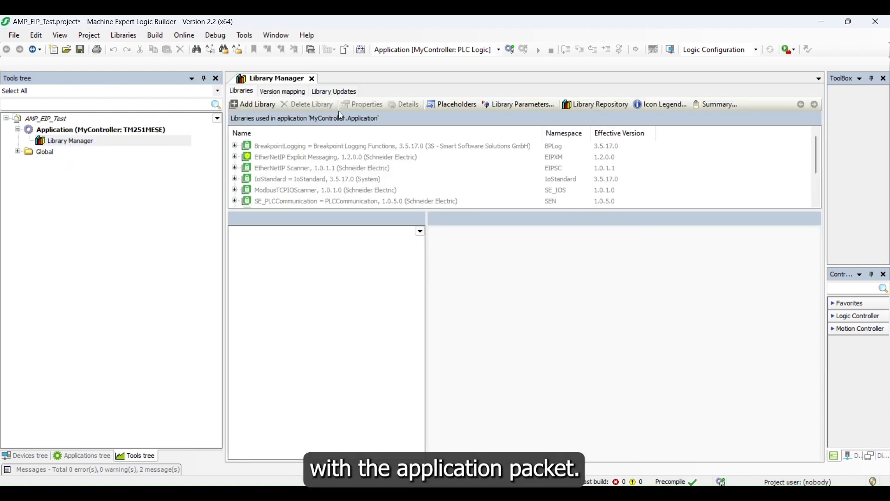
mouse_move(600, 104)
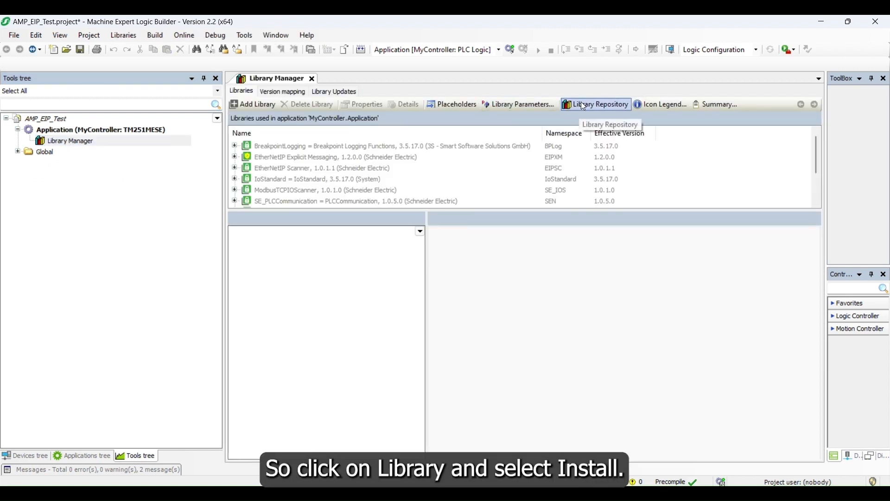
click(600, 103)
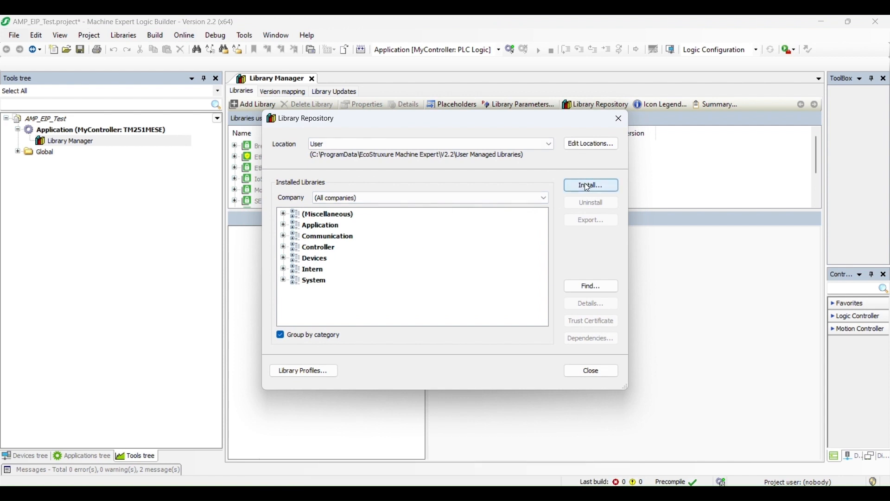
click(590, 186)
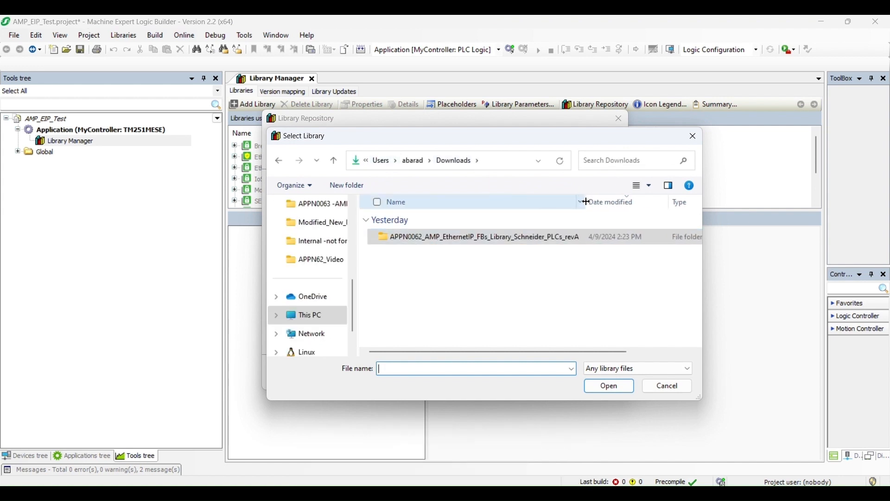
Step: Install the AMP FBs Library for EtherNet/IP drives 1.1 and BASIC 3.33 from the APPN0062 folder
double_click(483, 236)
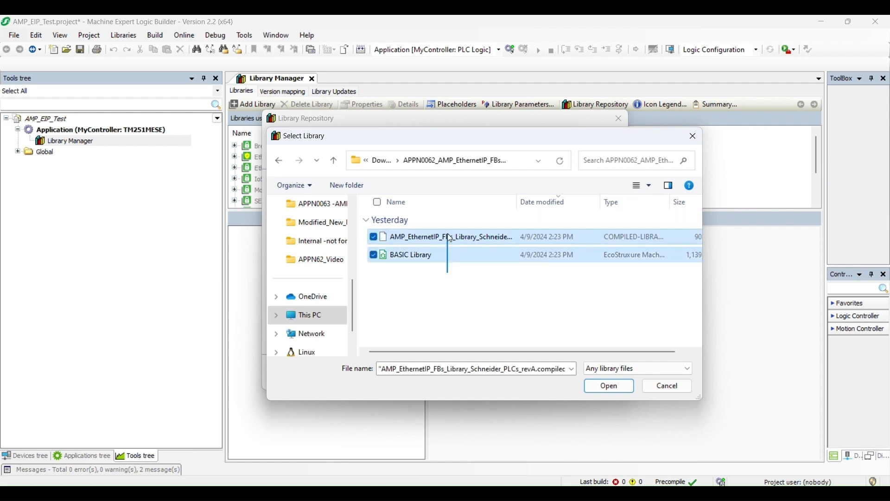
click(608, 384)
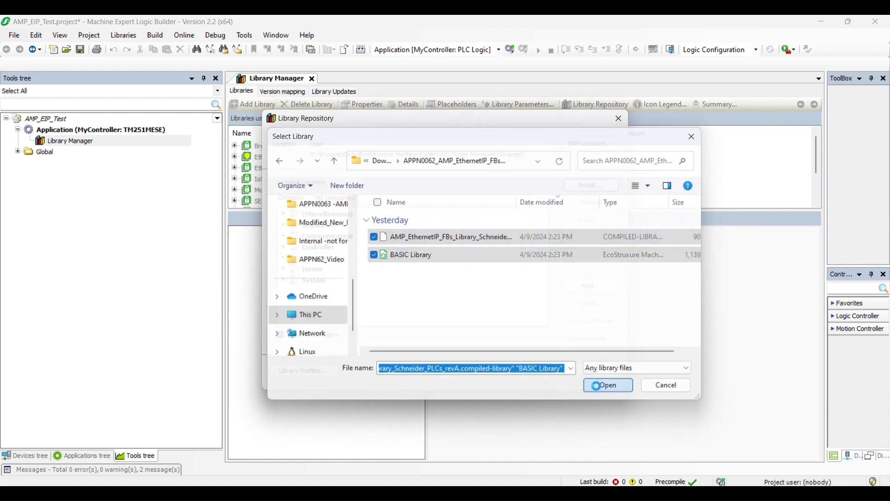
click(608, 385)
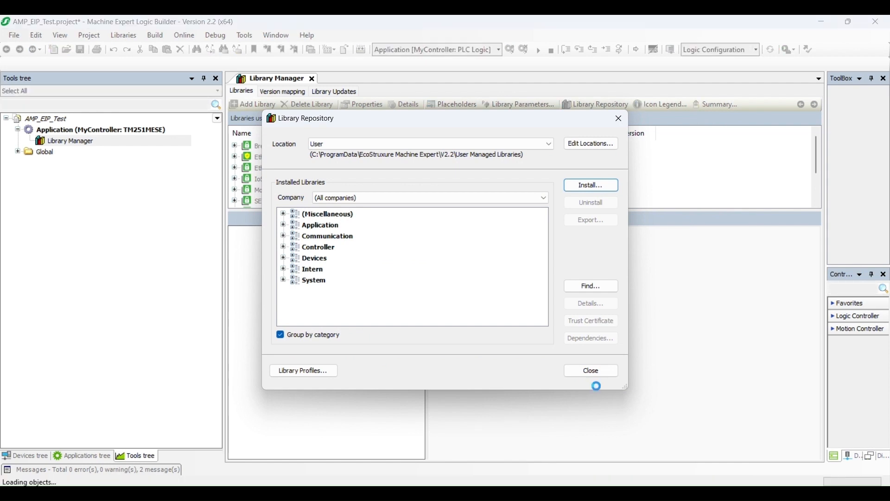
click(283, 213)
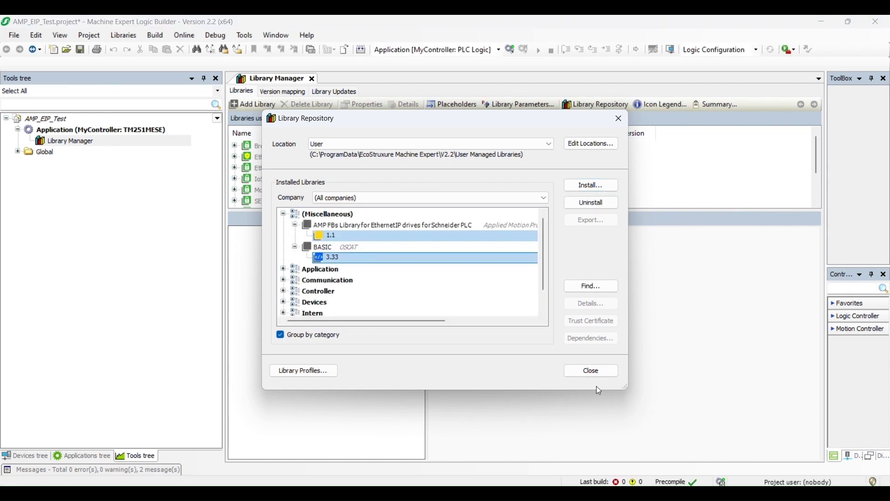
click(590, 370)
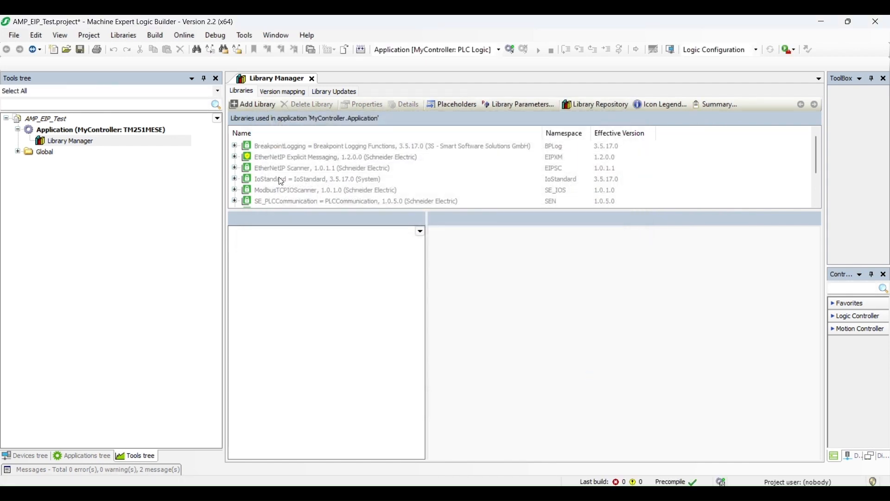
Step: Add the AMP FBs library for EthernetIP drives from the Miscellaneous category to the application
click(257, 104)
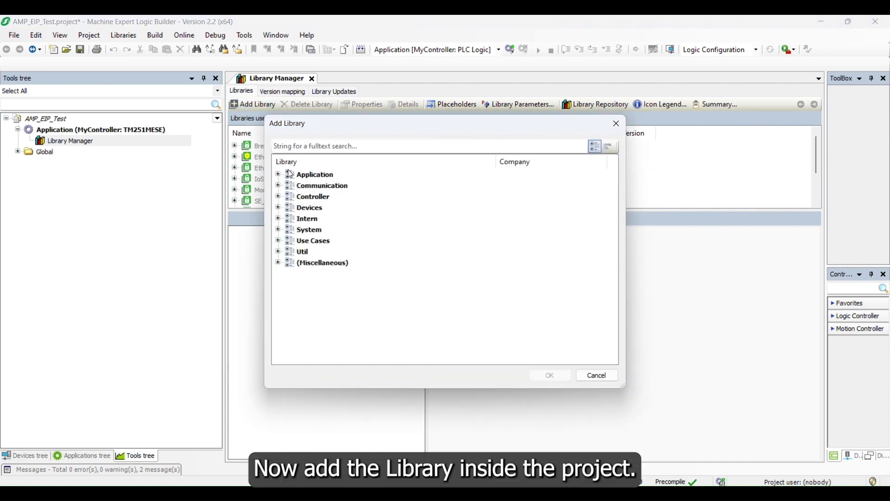
click(278, 262)
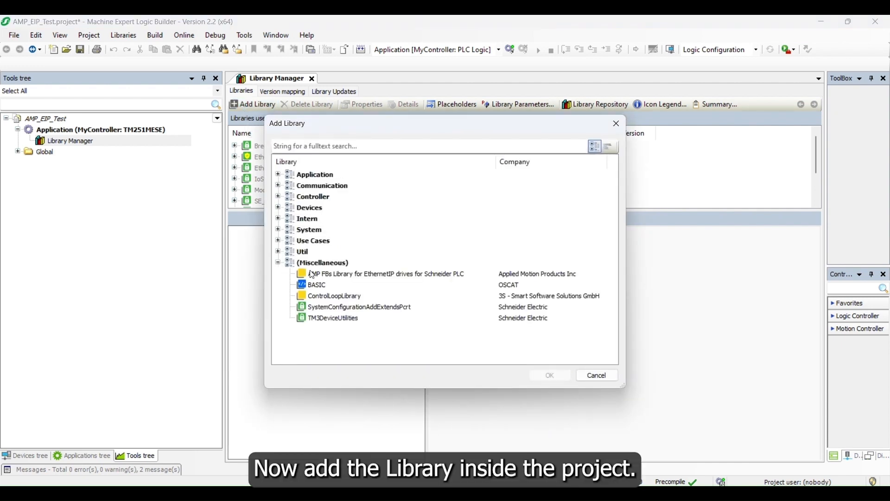
click(386, 274)
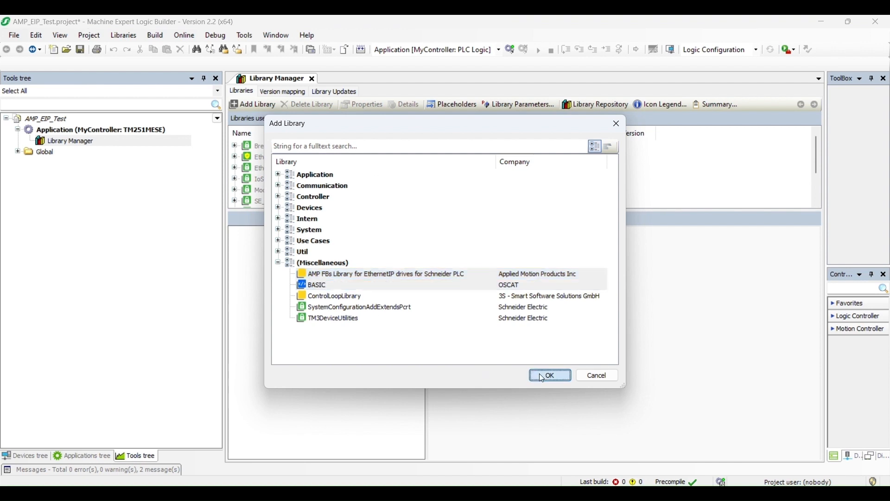
click(548, 375)
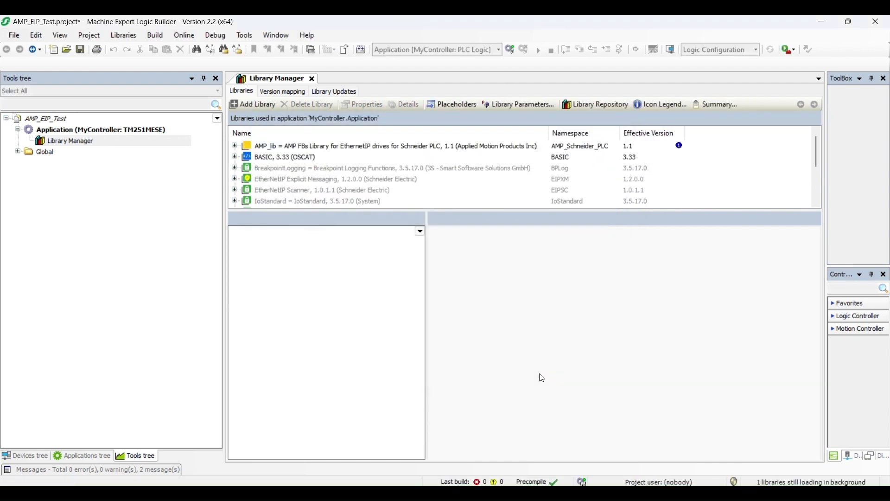
Step: Inspect the AMP_Absolute_Move block's documentation and graphical view, then leave the Library Manager
click(396, 146)
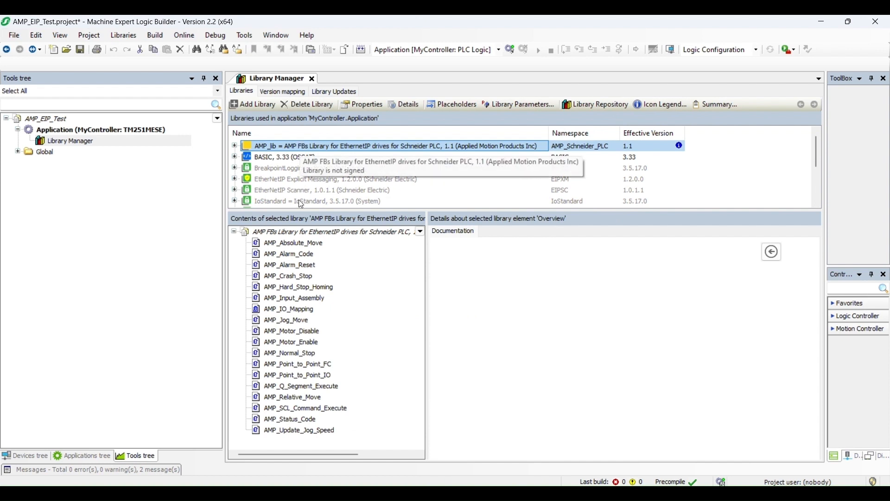
click(293, 242)
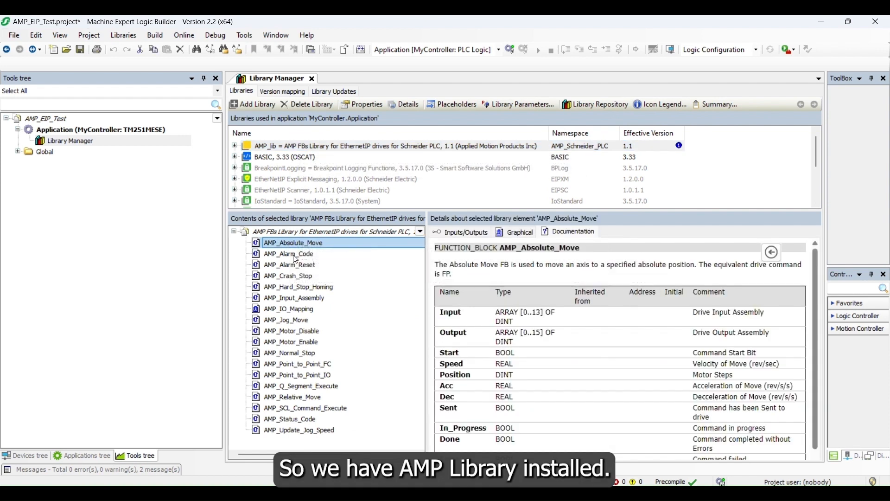
click(520, 232)
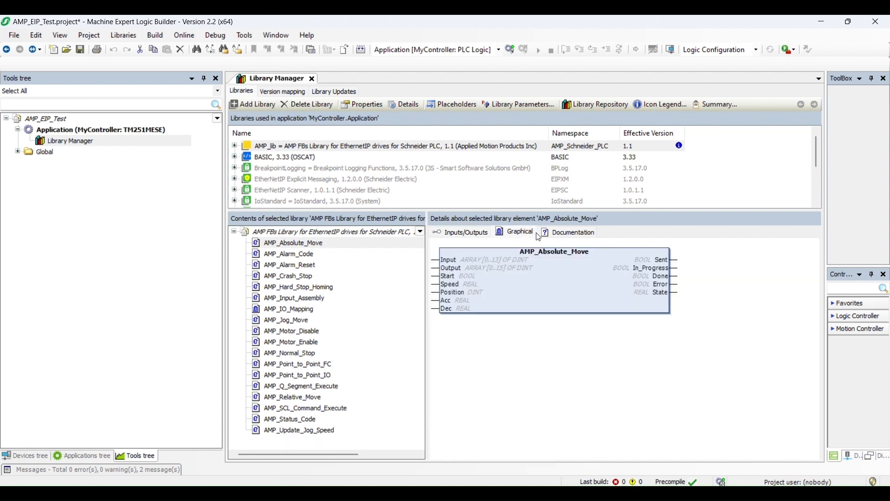
mouse_move(316, 85)
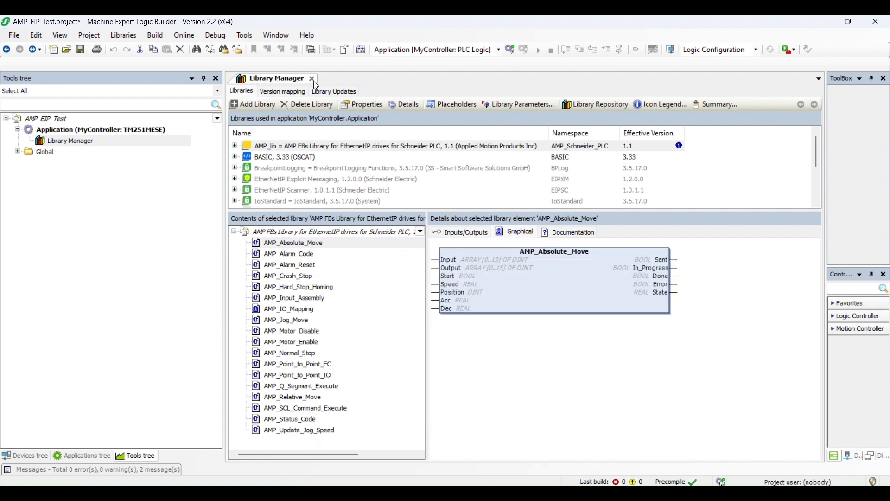
click(311, 77)
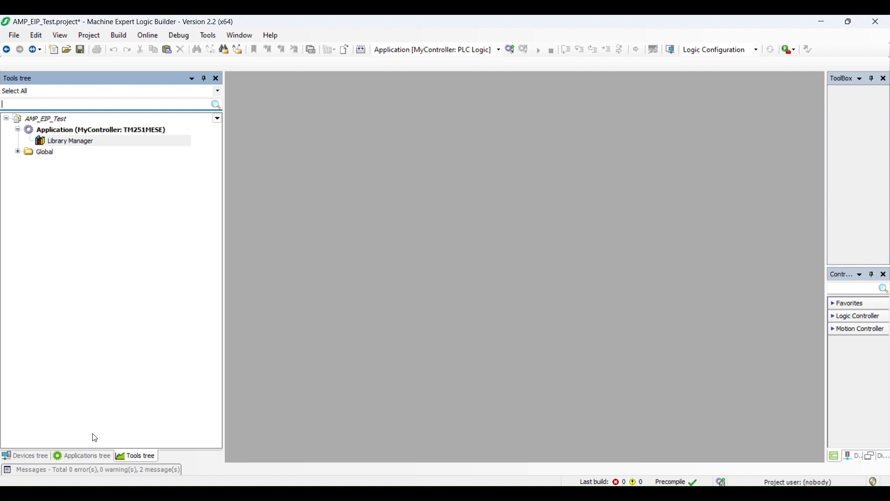
Step: Start adding a device under Industrial_Ethernet_Manager on Ethernet_2 in the Devices tree
click(87, 454)
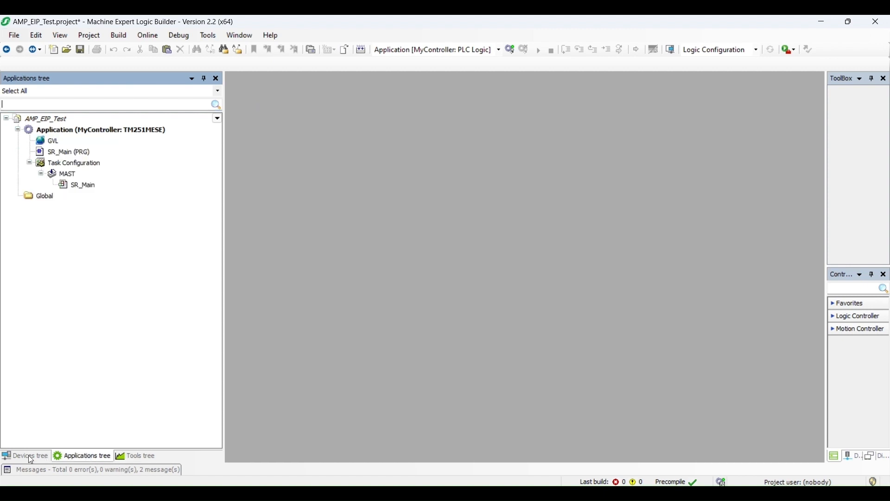
click(29, 455)
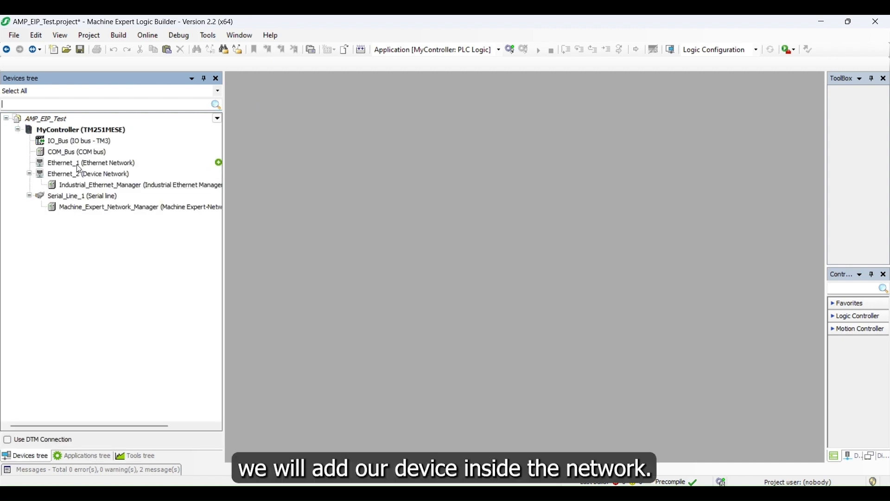
click(133, 185)
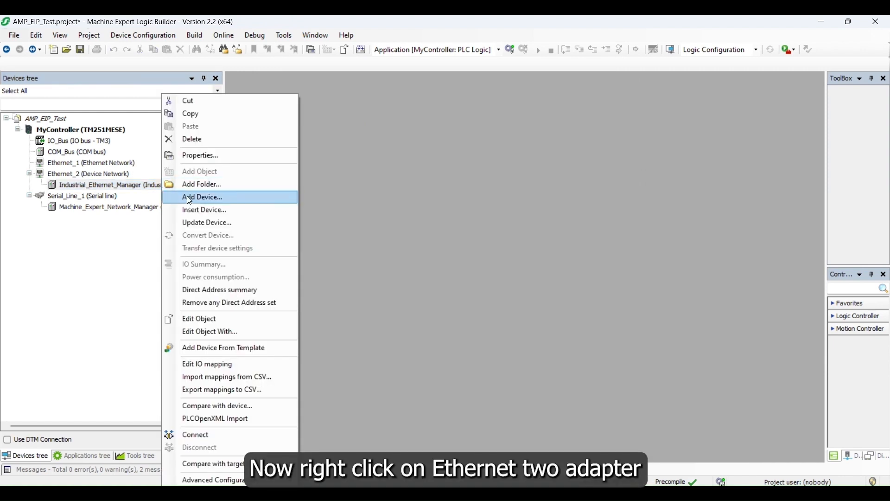
click(202, 197)
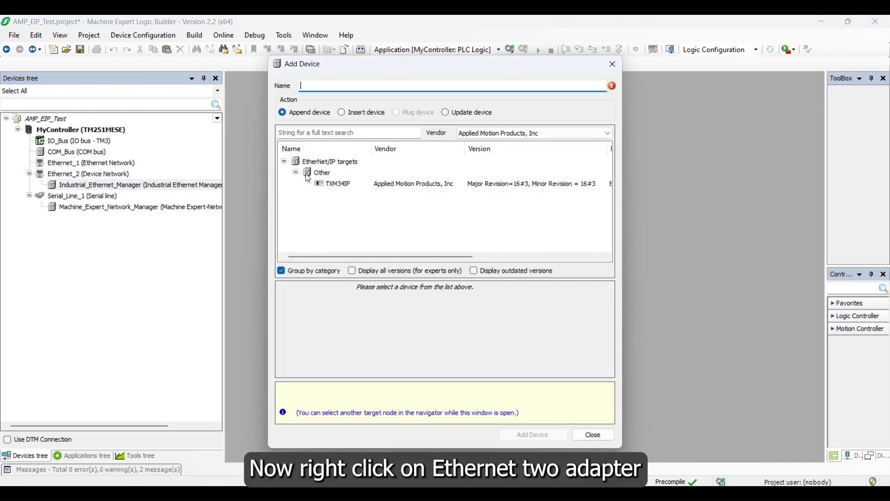
Step: Filter vendors to Applied Motion Products and add the TXM34IP drive to the network
click(607, 133)
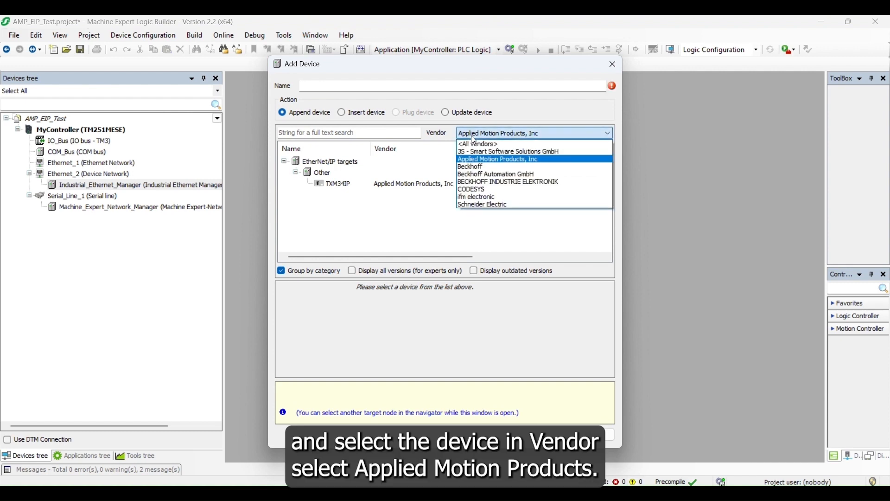
click(497, 159)
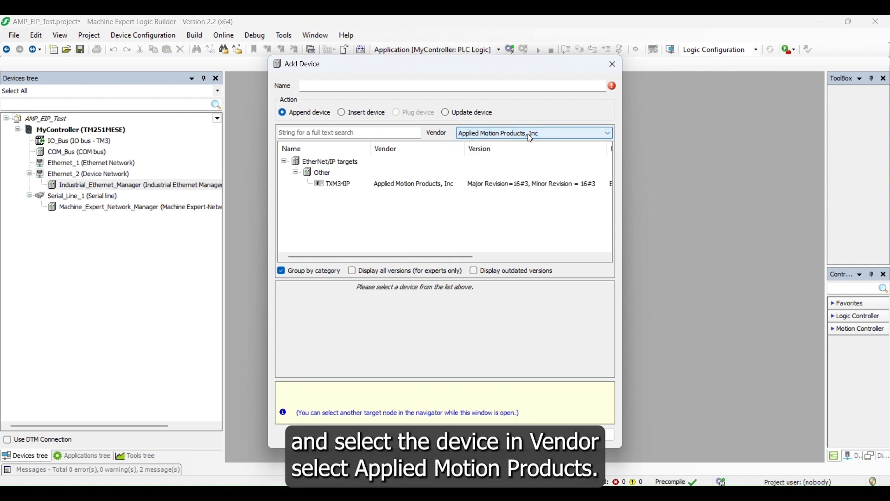
click(338, 184)
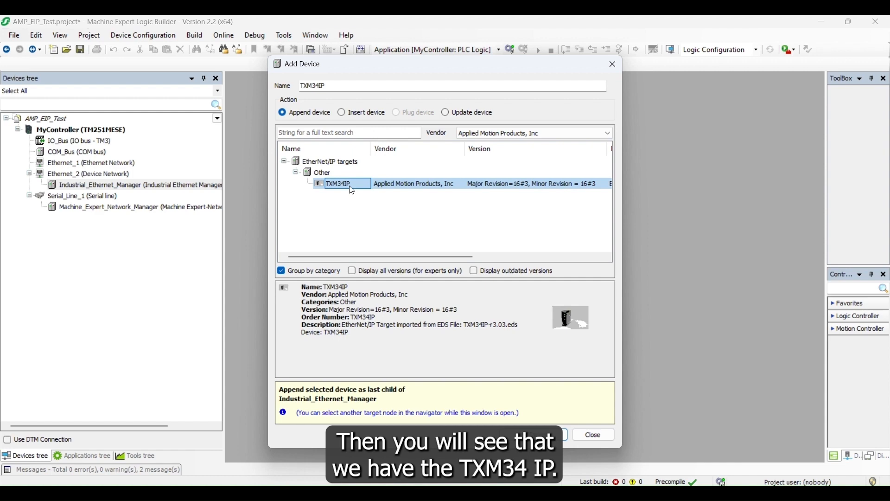
double_click(337, 184)
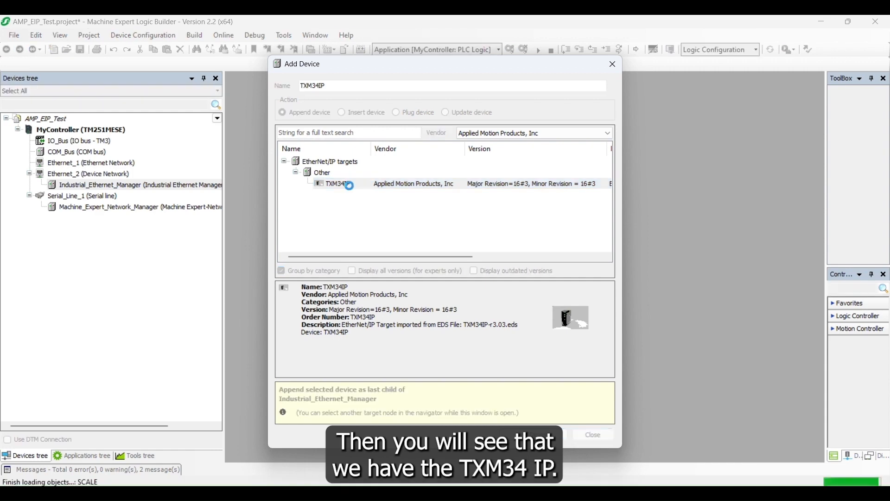
click(533, 434)
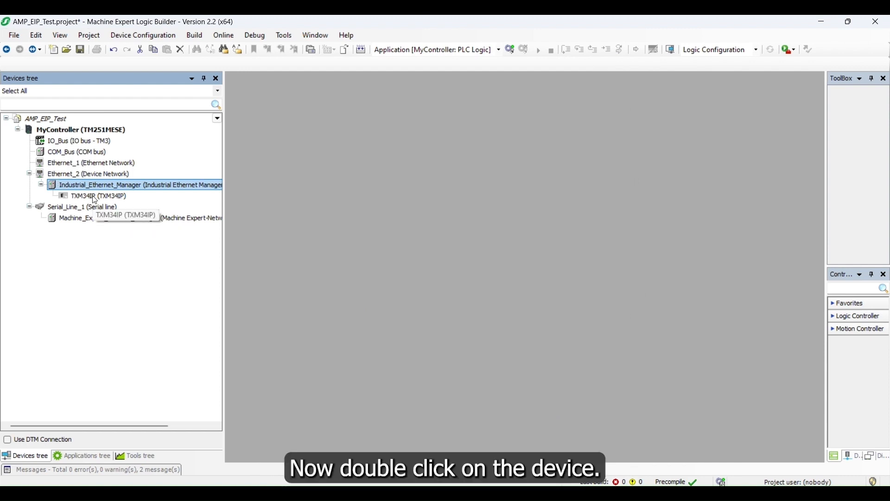
Step: Give the TXM34IP drive the fixed IP address 10.10.10.10
double_click(98, 196)
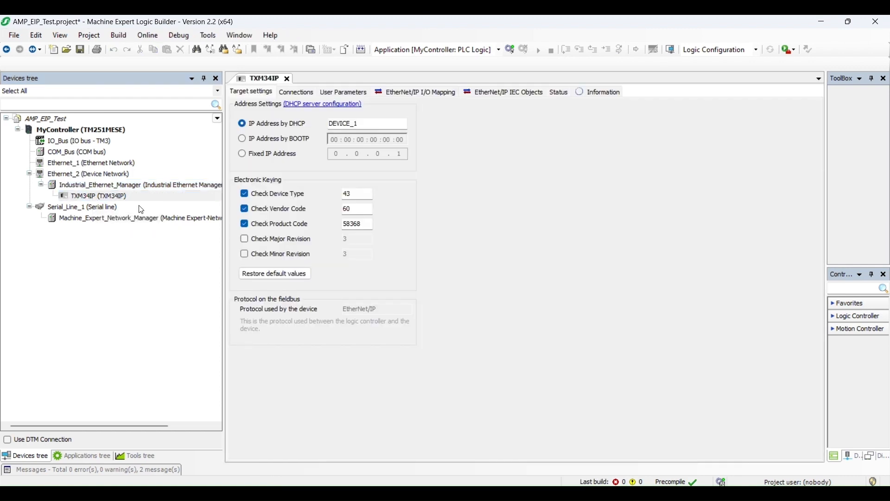
click(242, 153)
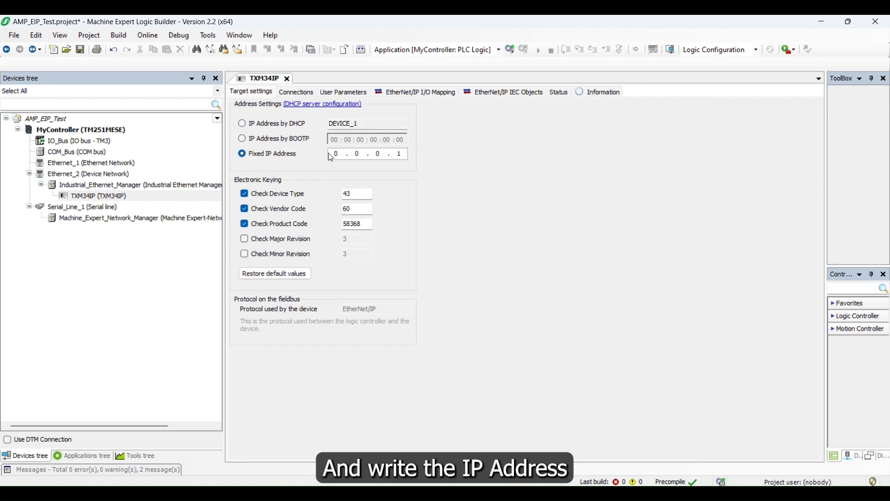
text(10)
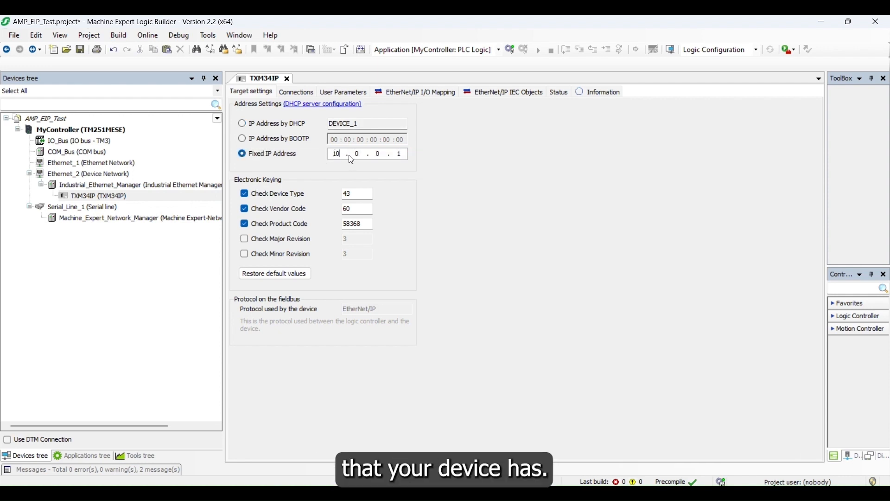
text(10.)
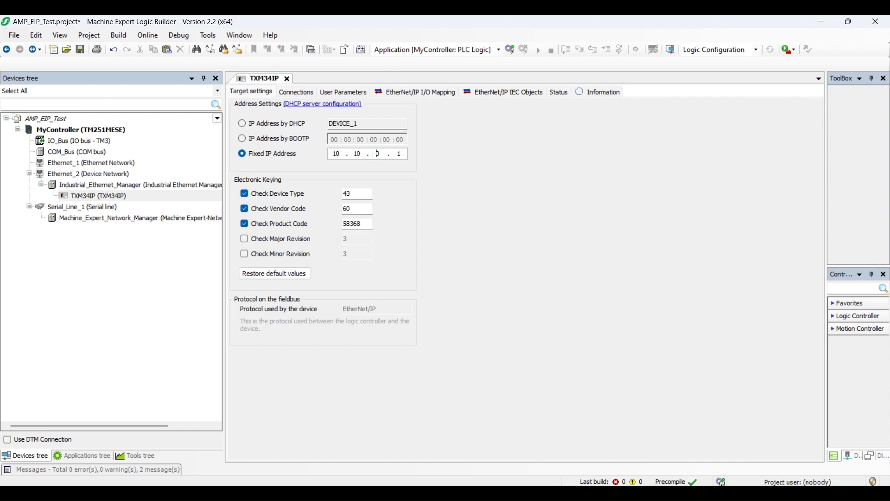
text(10)
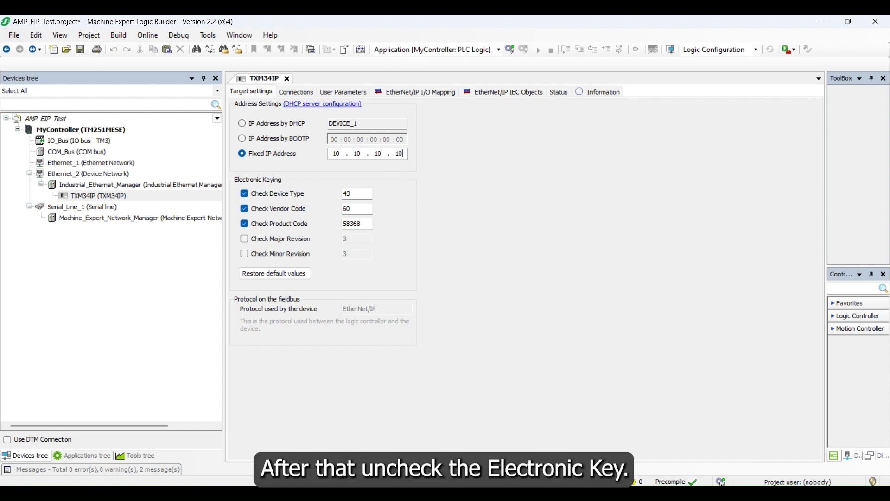
Step: Clear the Check Device Type, Vendor Code and Product Code electronic keying options
click(244, 193)
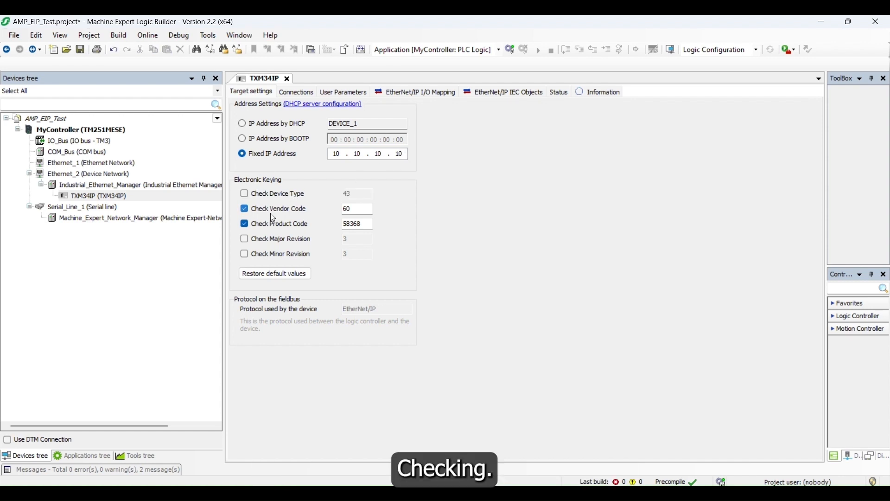
click(244, 209)
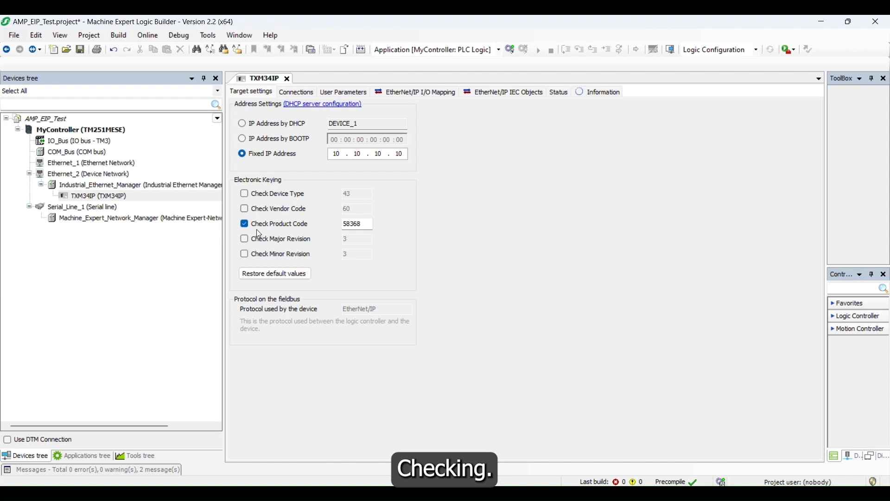
click(244, 224)
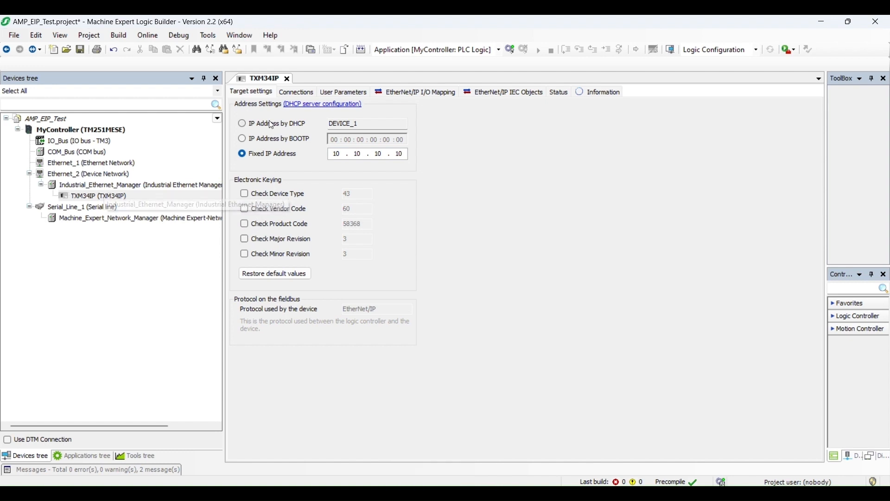
mouse_move(90, 171)
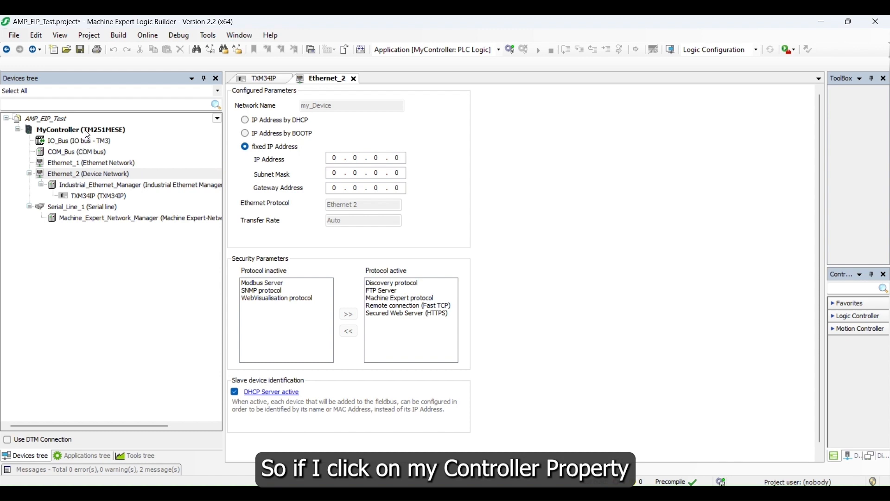
Step: Check MyController's communication settings, then set Ethernet_2 to fixed IP 10.10.10.19 with mask 255.255.255.0
click(80, 130)
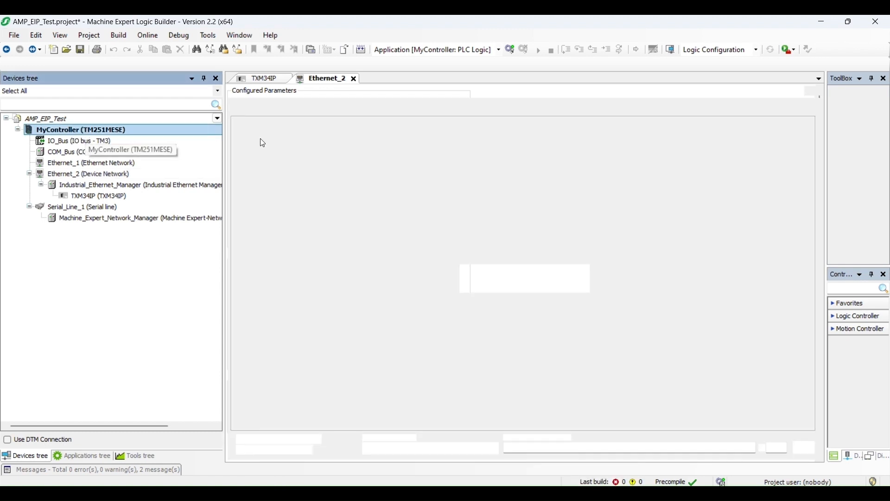
double_click(77, 130)
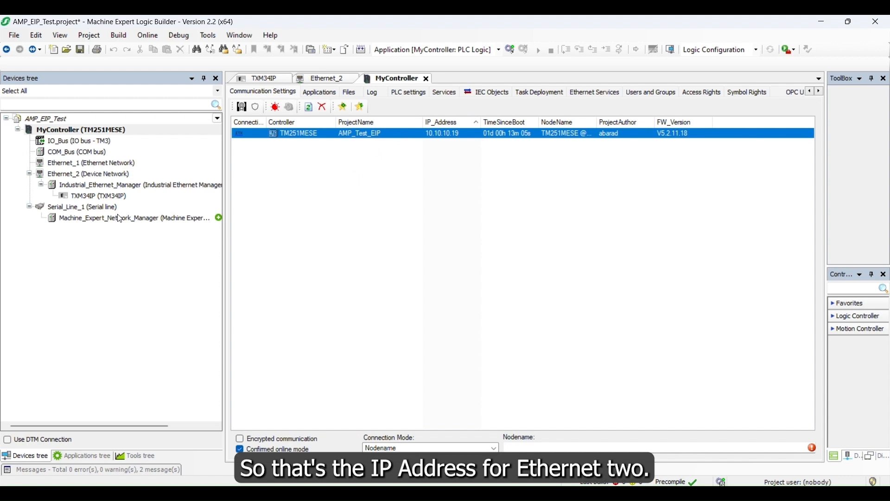
click(326, 78)
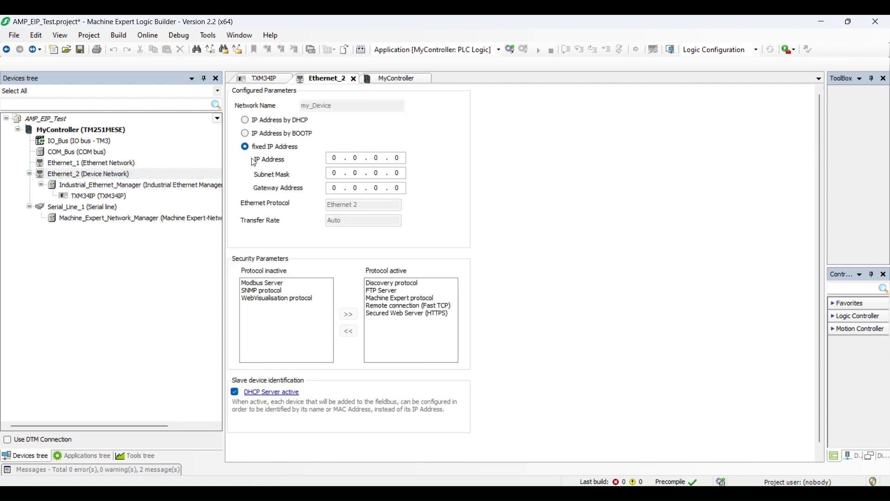
click(334, 158)
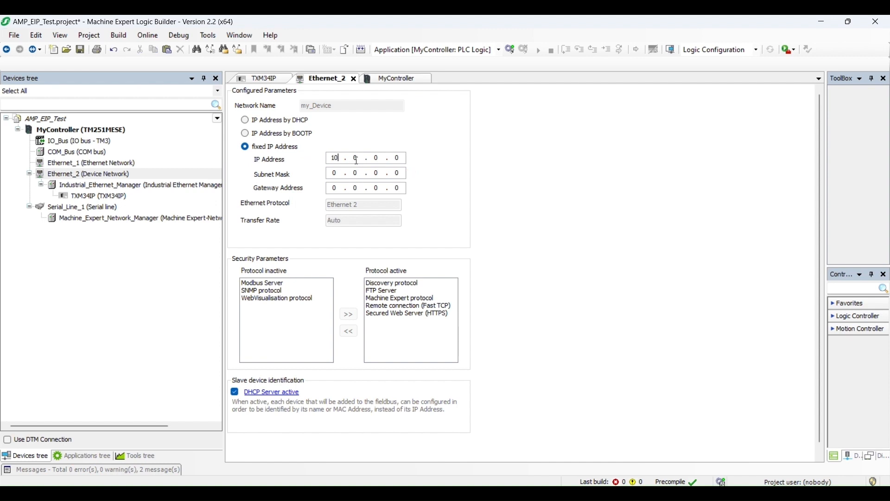
text(10 . 10 . 10 . 0)
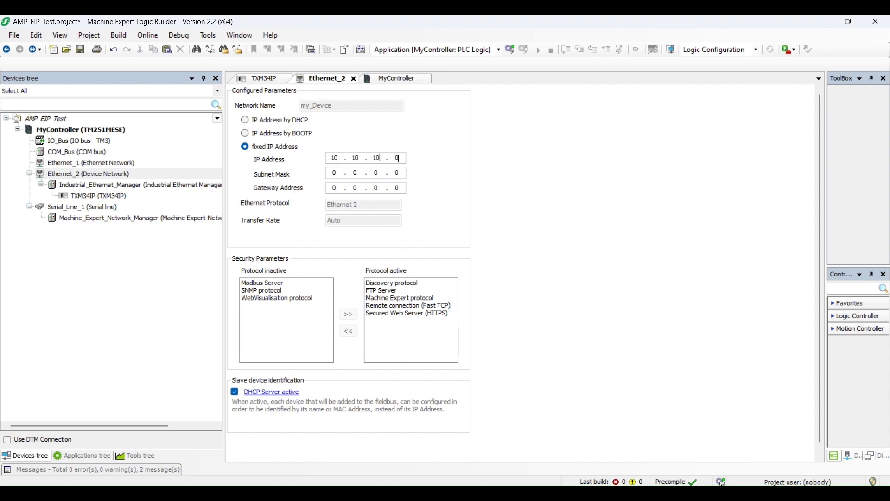
text(10)
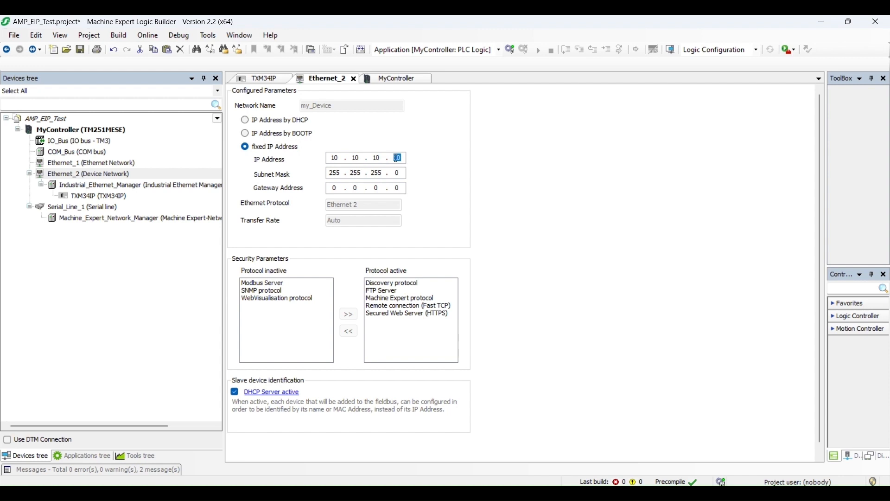
text(19)
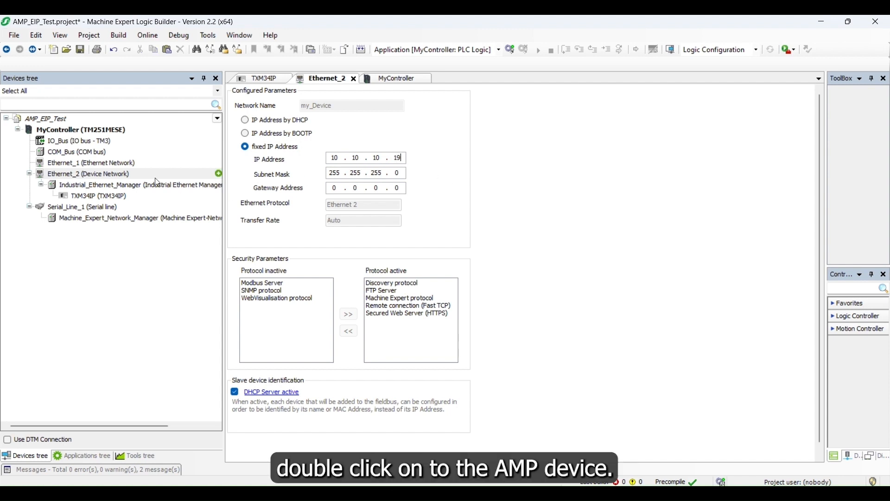
mouse_move(112, 196)
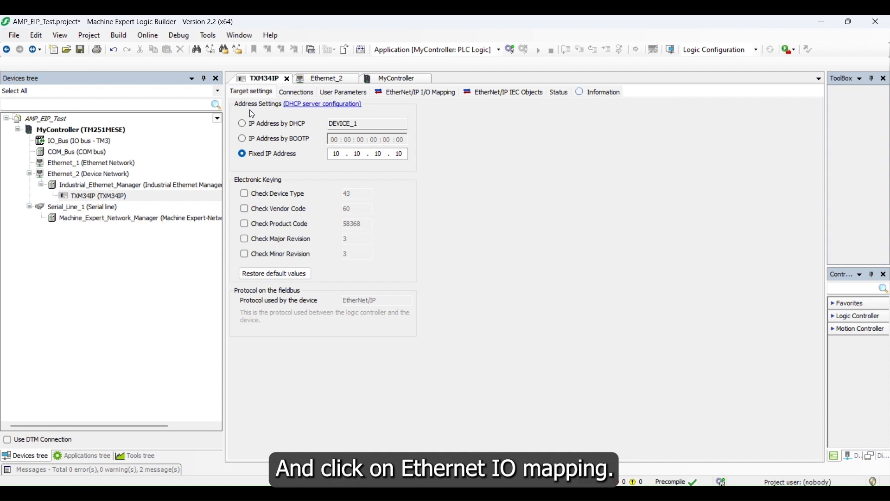
Step: Expand the TXM34IP Input and Output Exclusive Owner assemblies into word channels %IW9–%IW36 and %QW0 onward
click(296, 92)
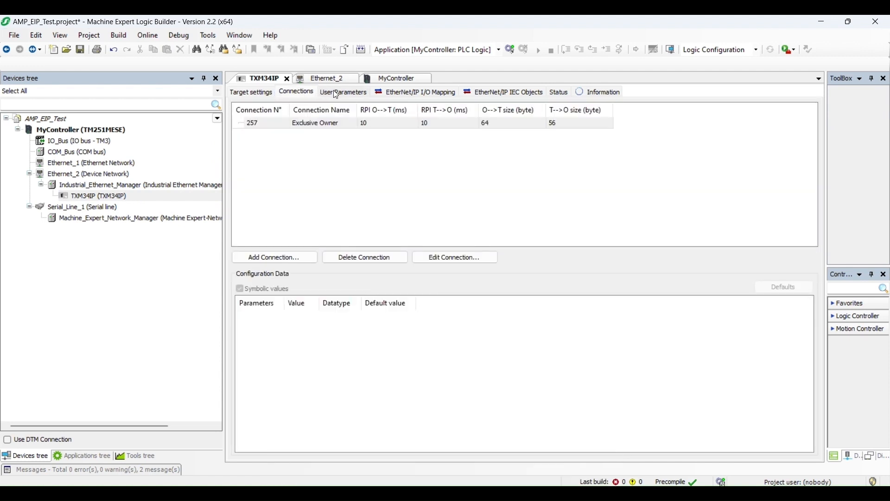
click(419, 92)
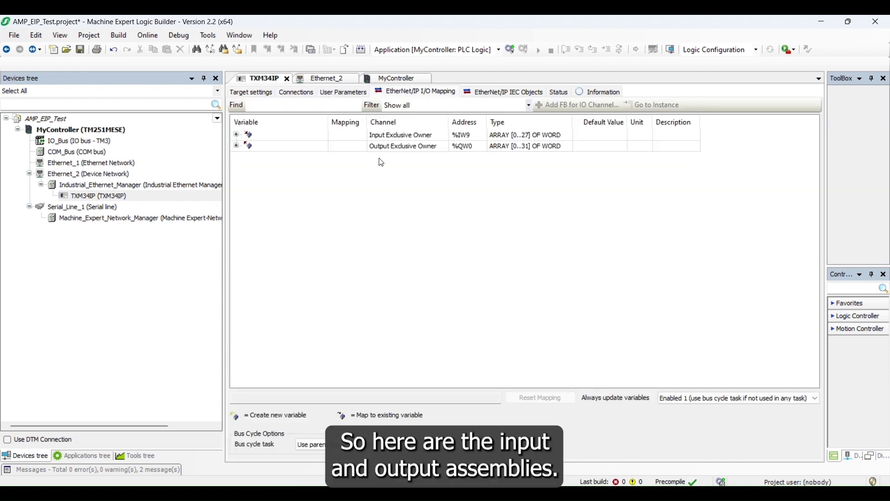
click(236, 134)
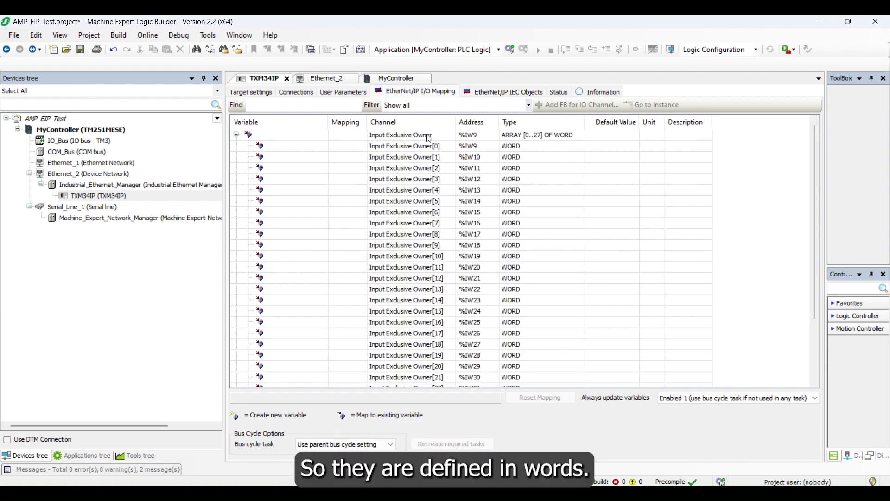
scroll(down, 3)
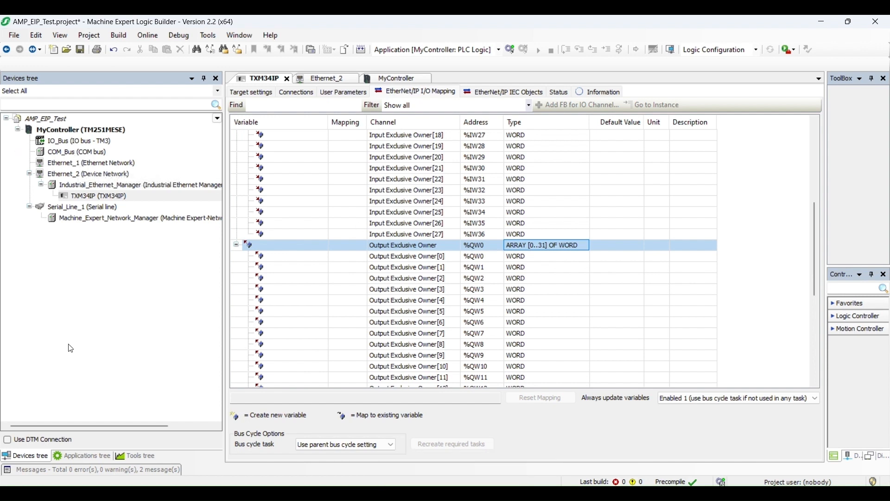
click(86, 455)
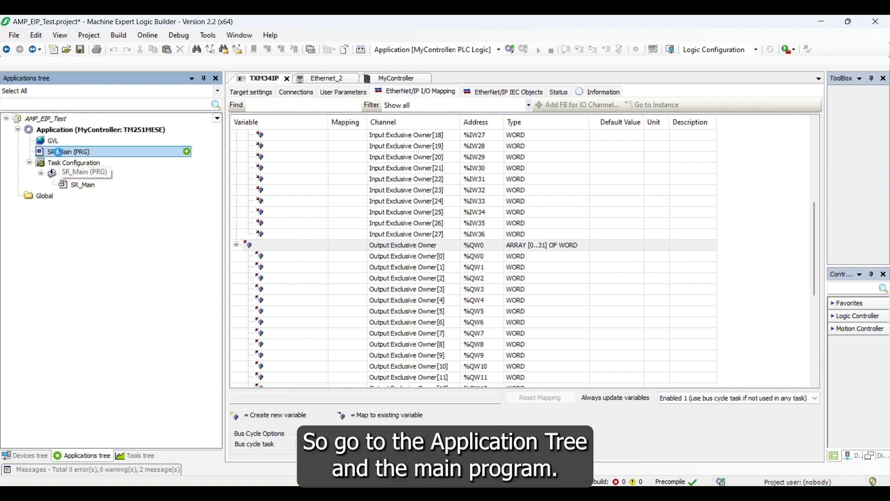
Step: Declare READ_WORDS as ARRAY[0..27] OF WORD in SR_Main
double_click(69, 151)
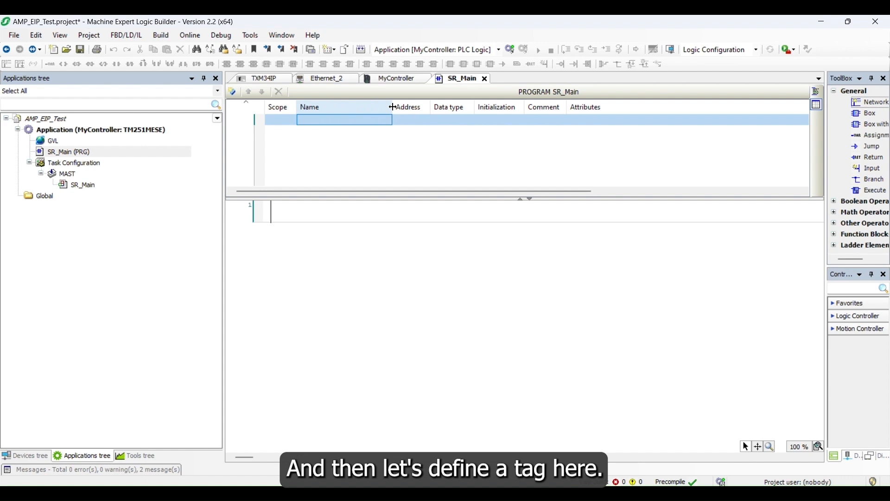
text(READ_WORDS)
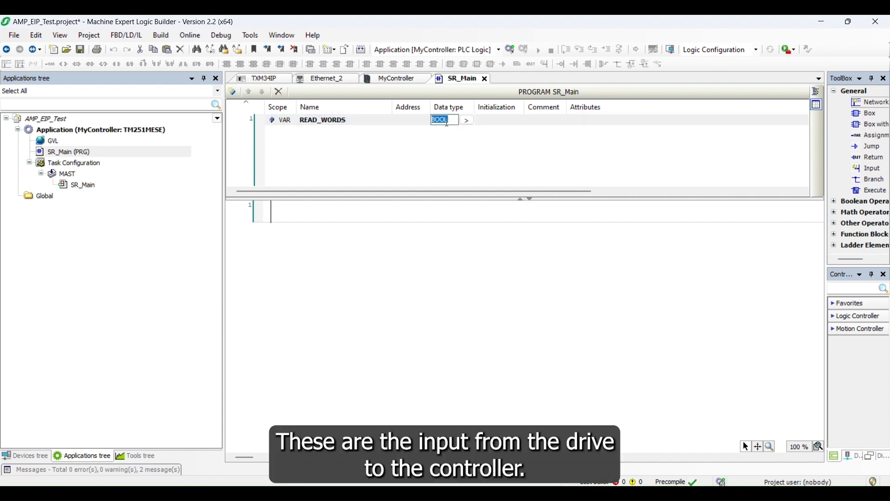
text(ARRAY[0..27]OF WORD)
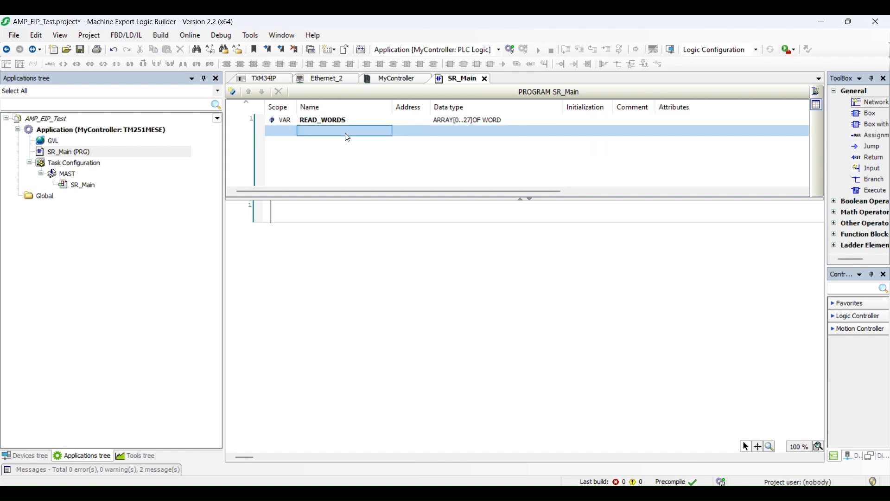
Step: Declare WRITE_WORDS as ARRAY[0..31] OF WORD in SR_Main
text(WRIT)
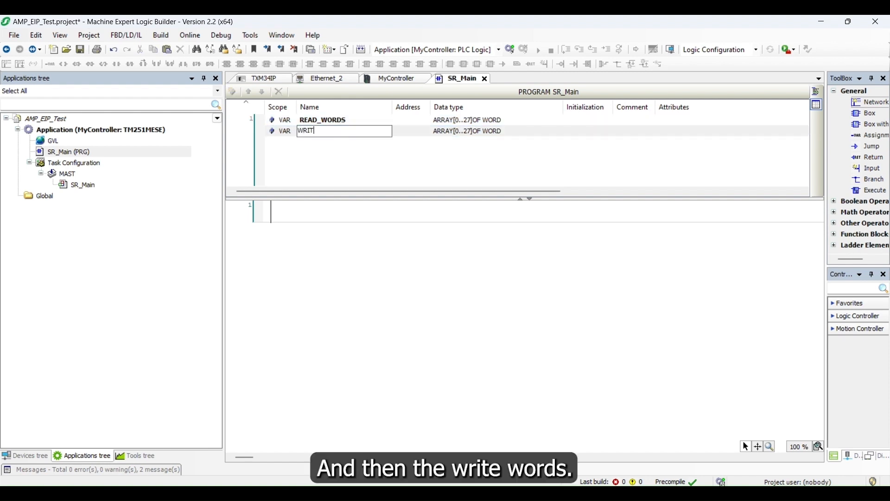
text(E_WORDS)
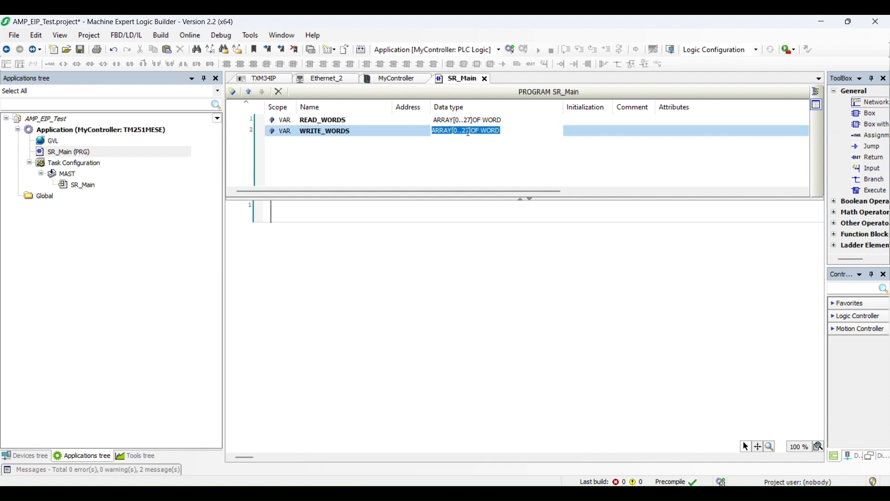
click(466, 130)
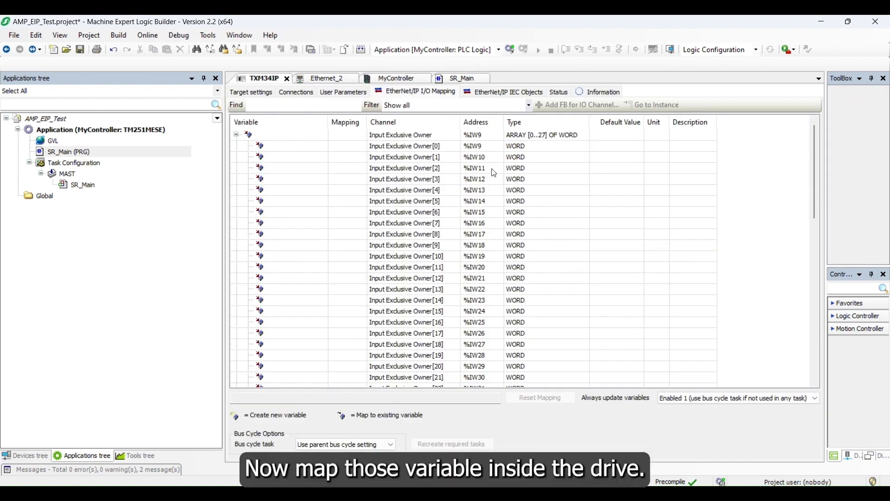
mouse_move(327, 120)
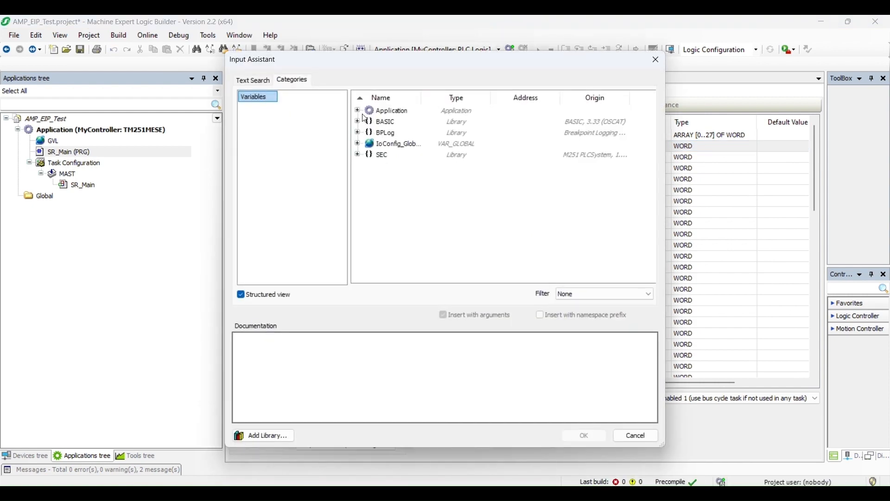
Step: Assign SR_Main.READ_WORDS[0] to the drive's Input Exclusive Owner[0] channel via the Input Assistant
click(358, 111)
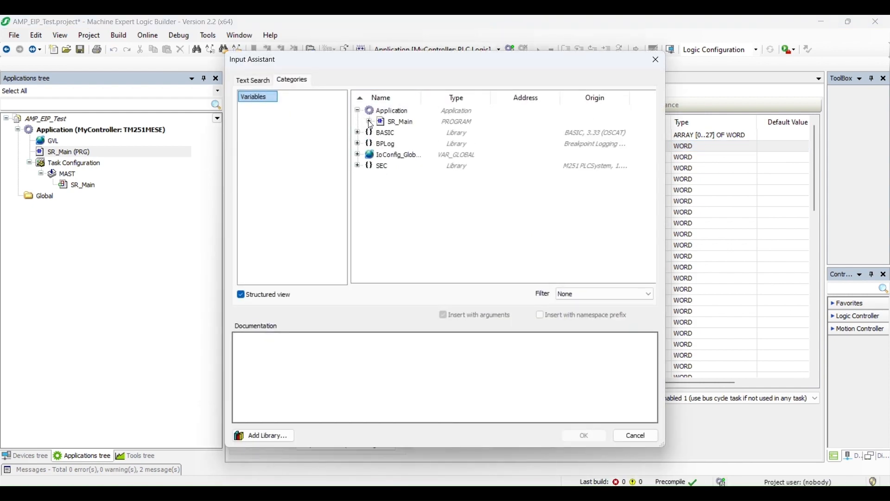
click(369, 121)
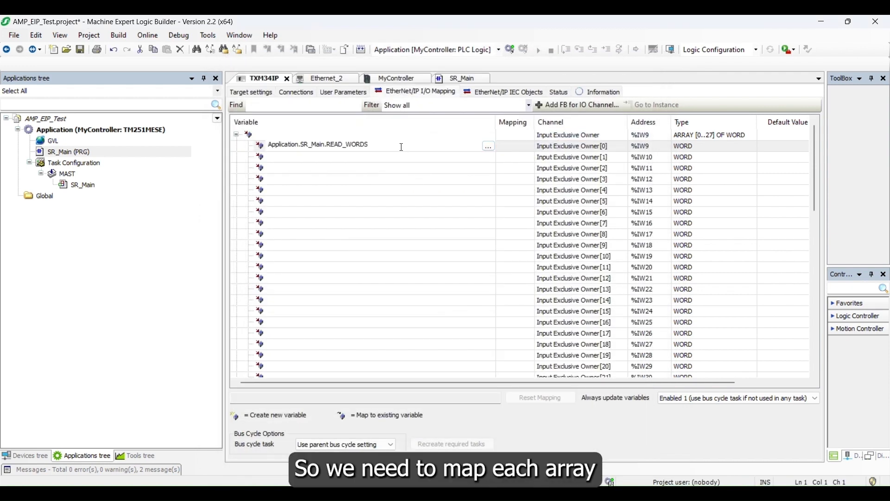
text([)
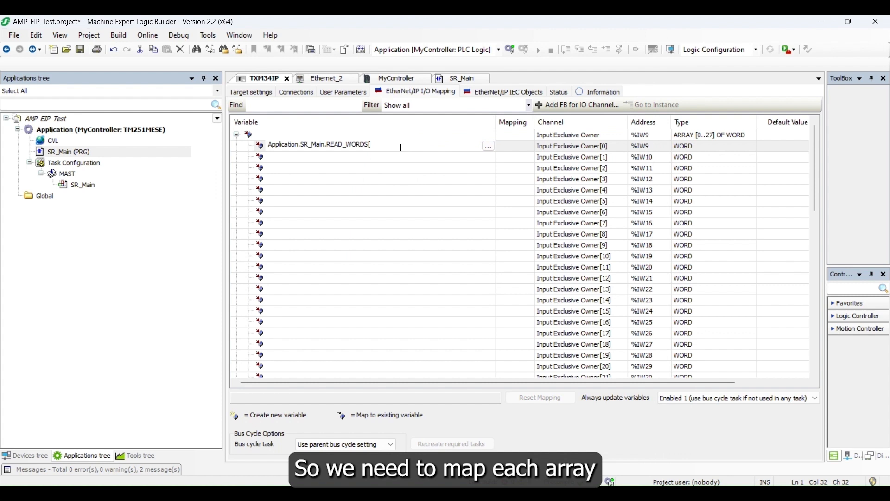
text(0)
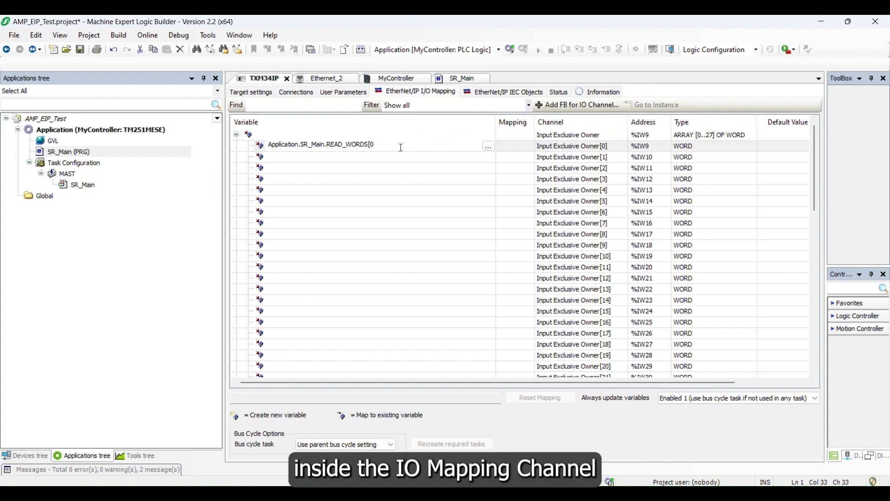
click(380, 157)
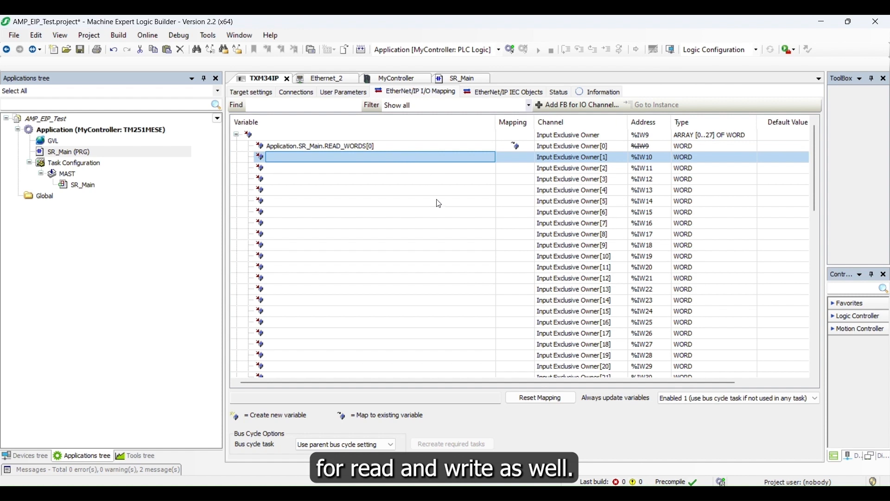
scroll(down, 3)
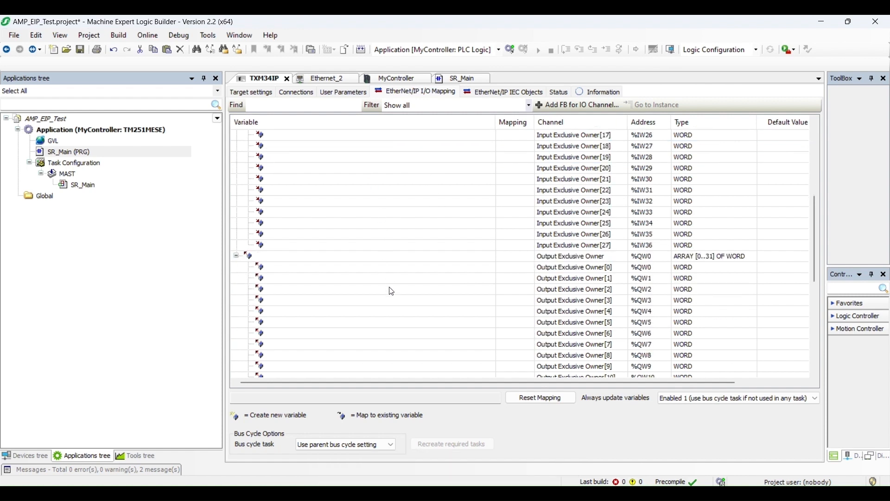
scroll(up, 3)
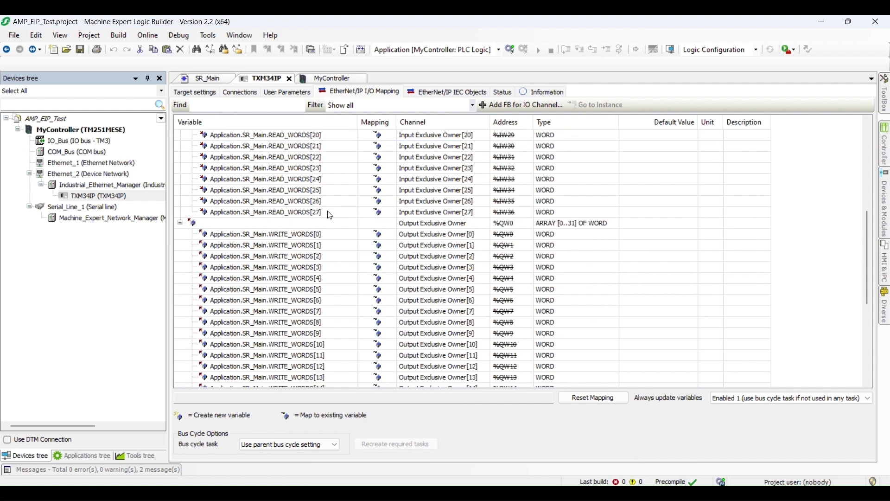
Step: Verify WRITE_WORDS[0] maps to the drive's first output word in the I/O Mapping
click(433, 223)
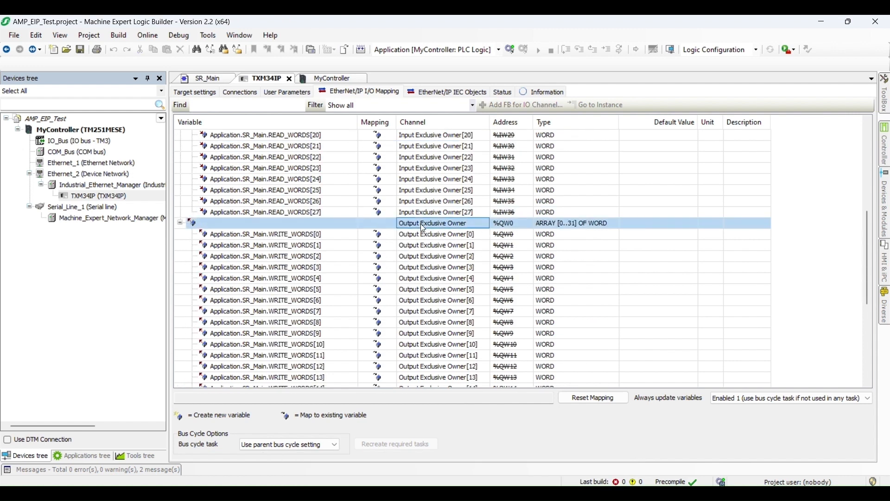
click(264, 233)
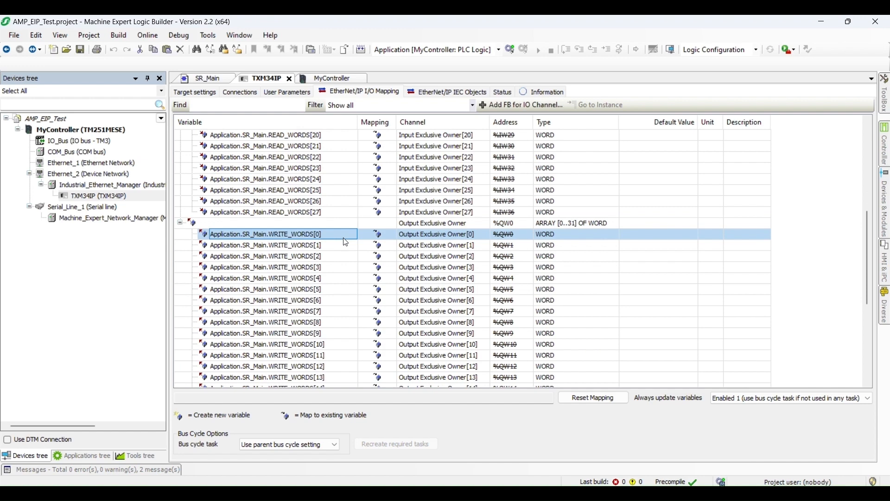
scroll(down, 3)
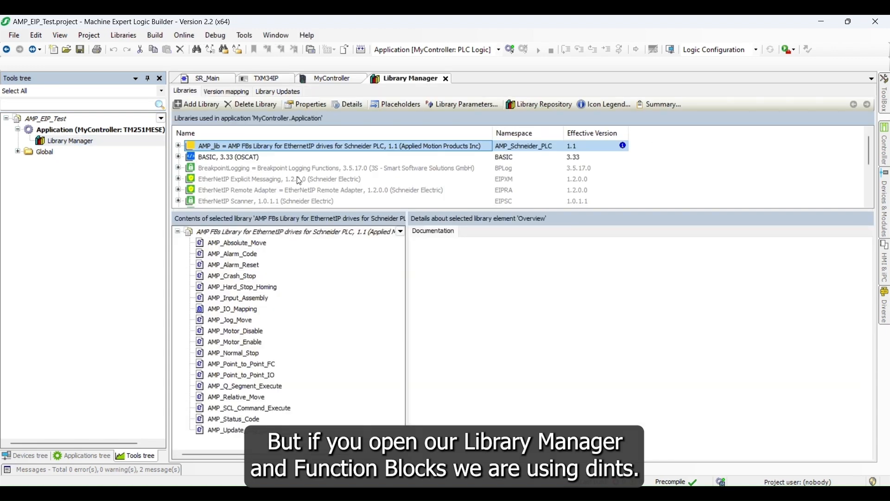
Step: Read the AMP_Absolute_Move, AMP_Alarm_Code, AMP_Alarm_Reset and AMP_IO_Mapping block documentation, then go back to SR_Main
click(236, 242)
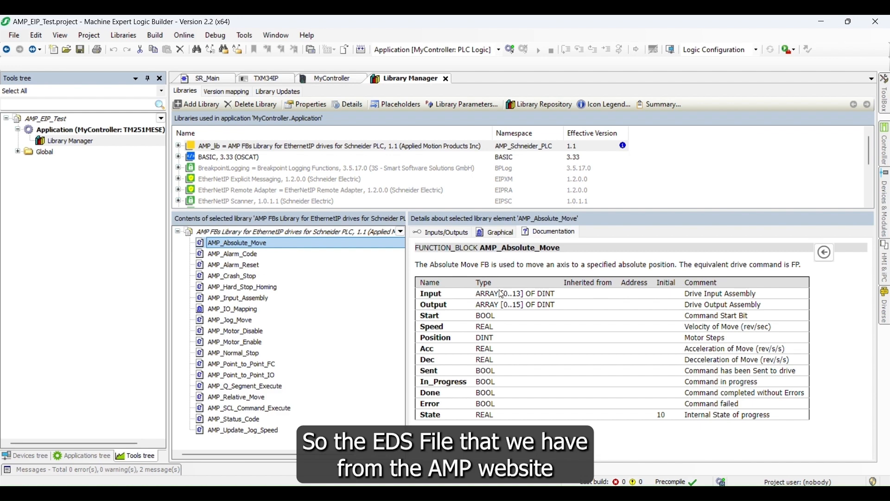
click(232, 255)
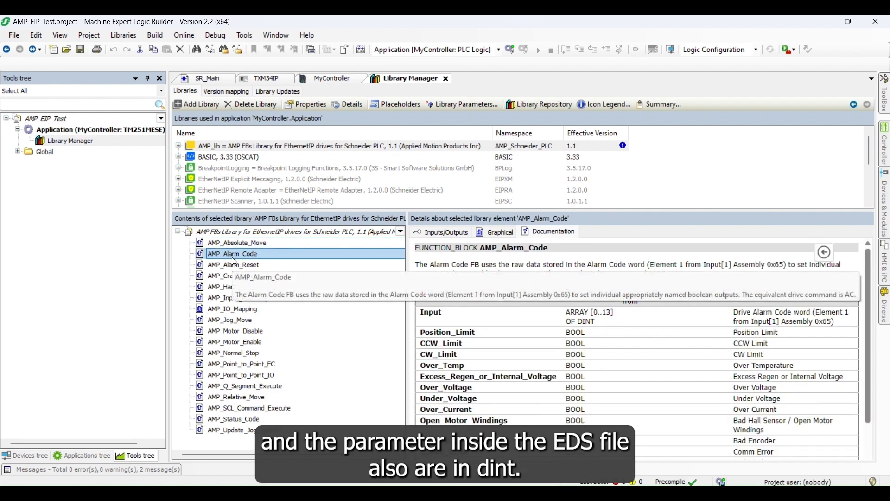
click(233, 265)
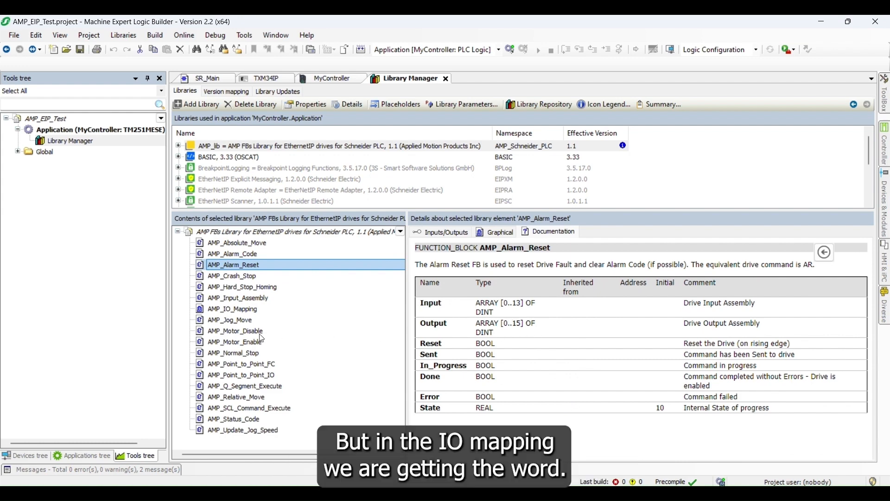
click(232, 308)
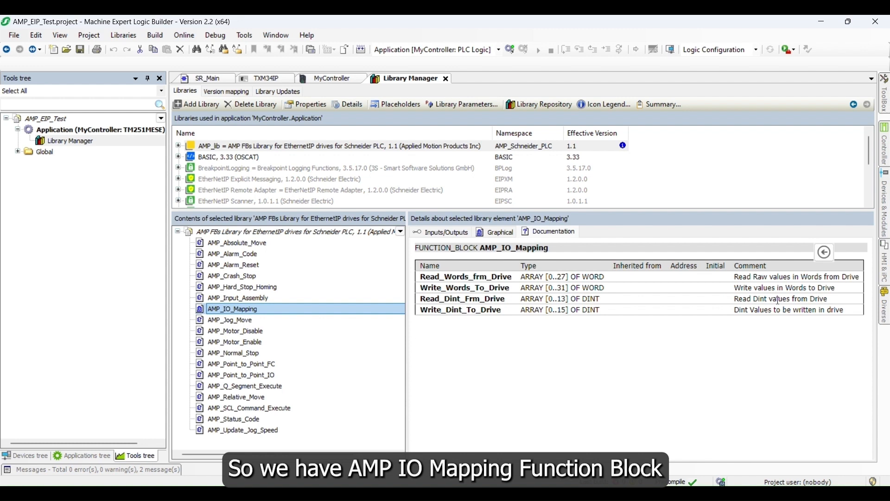
click(466, 276)
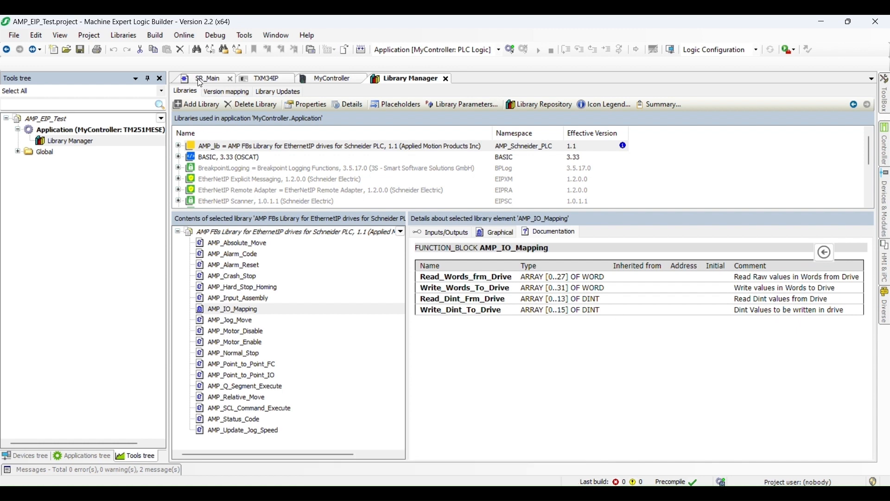
click(208, 78)
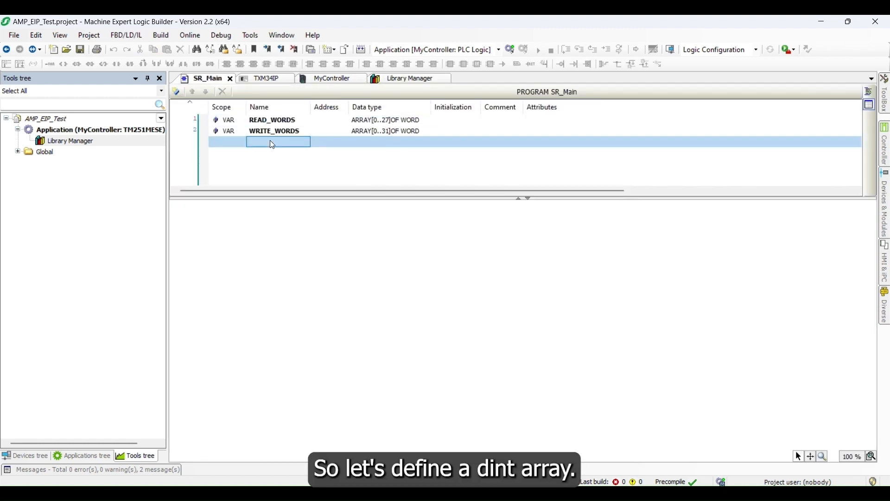
Step: Declare READ as ARRAY[0..13] OF DINT in SR_Main
text(READ)
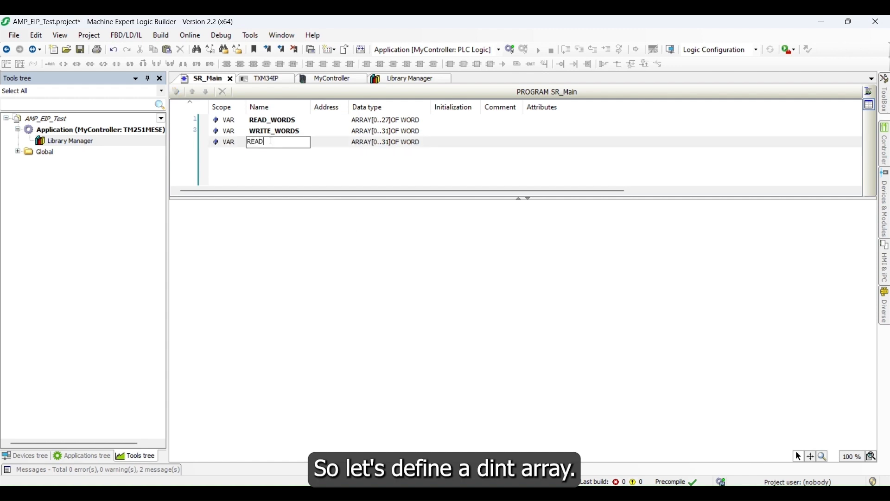
click(388, 141)
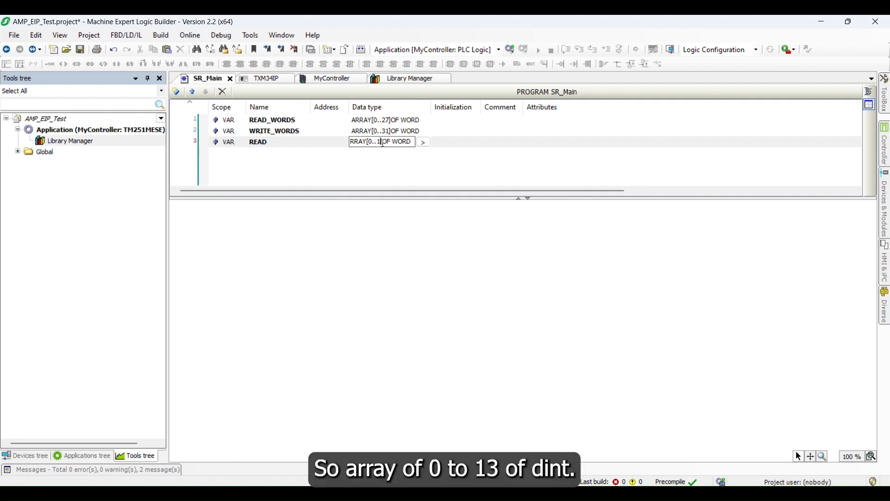
text(3)
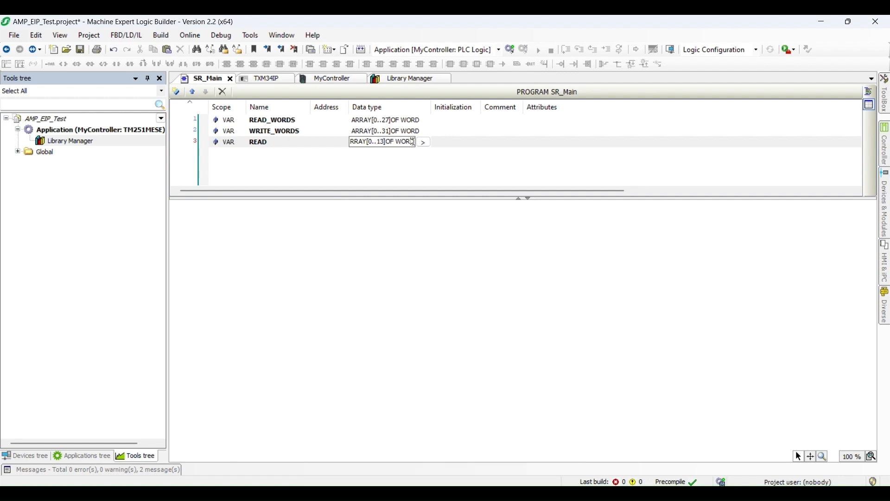
text(DINT)
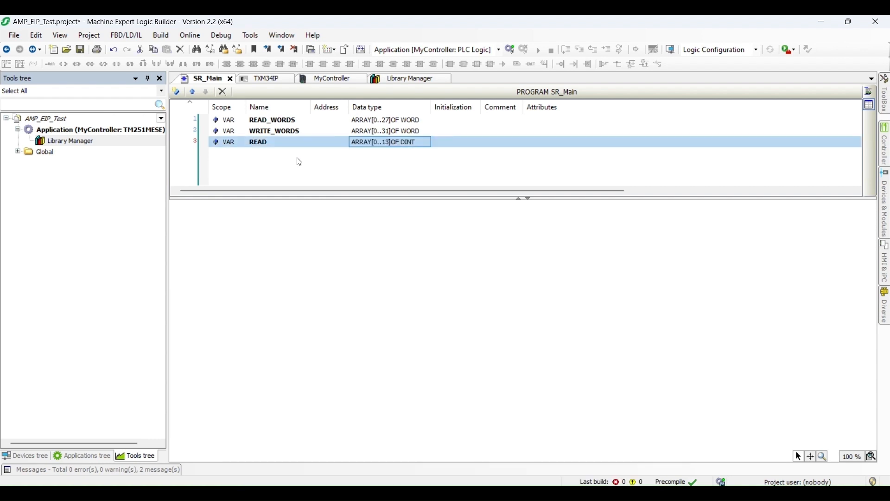
Step: Declare WRITE as ARRAY[0..15] OF DINT in SR_Main
text(WRITE)
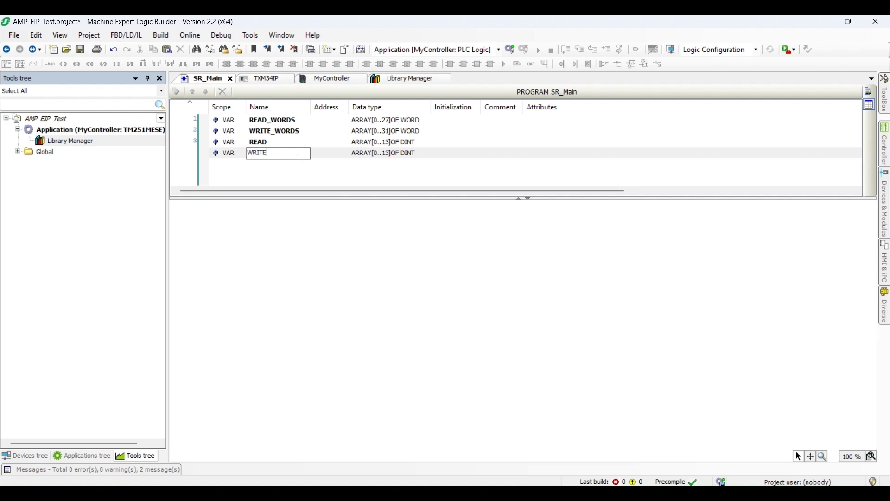
click(389, 153)
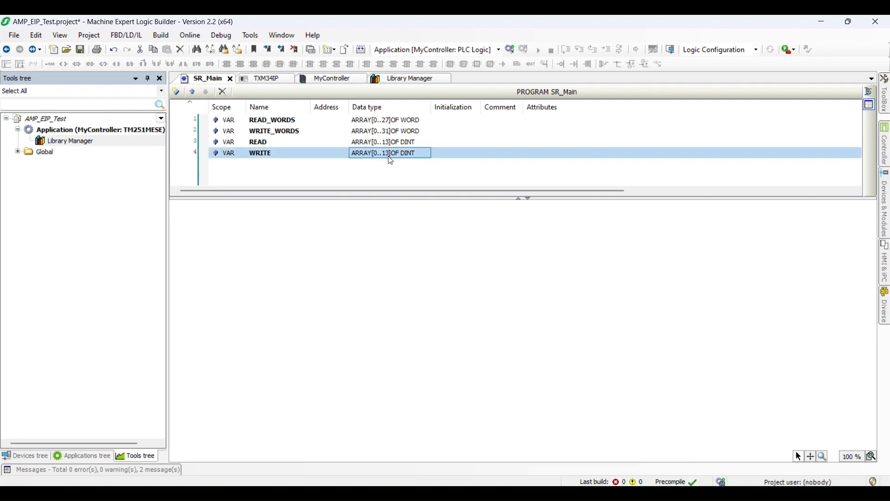
click(388, 152)
text(5)
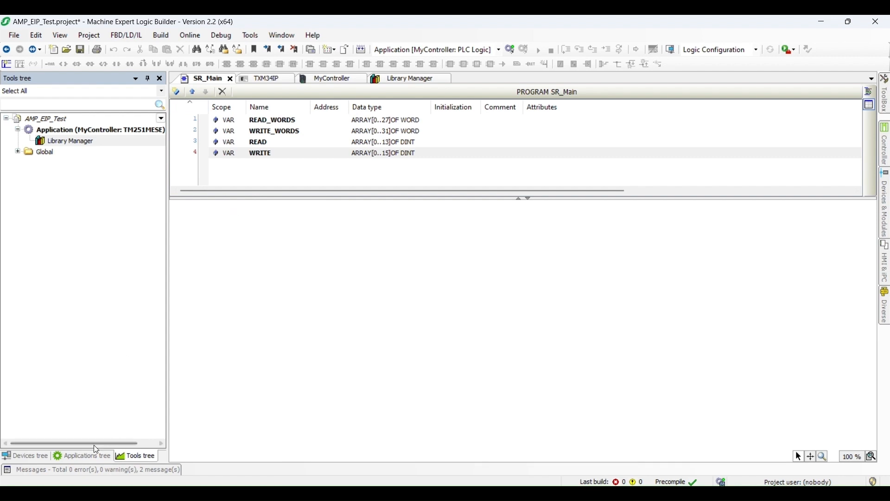
click(87, 458)
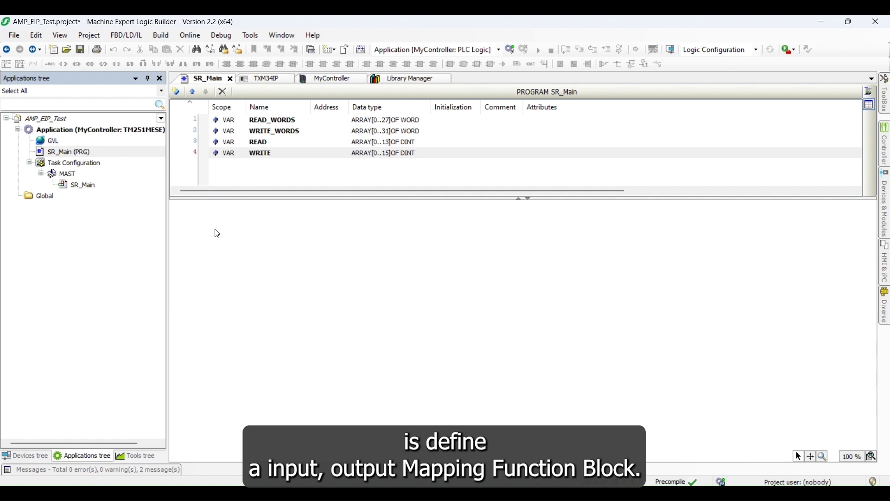
Step: Insert a network with an AMP_IO_Mapping block, auto-declared as AMP_IO_Mapping_0
right_click(216, 232)
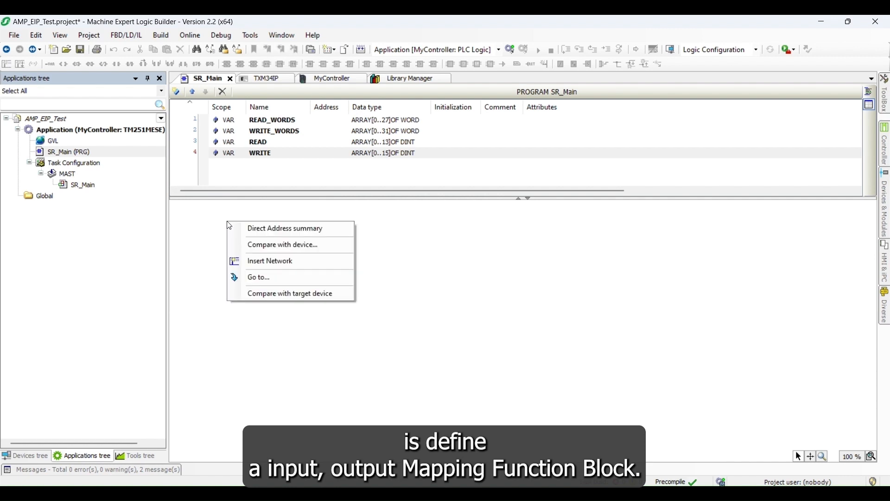
click(270, 261)
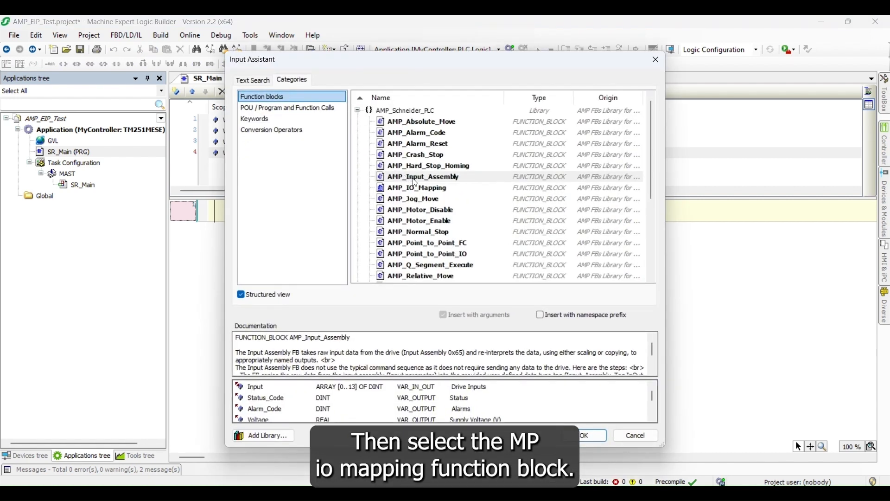
click(416, 187)
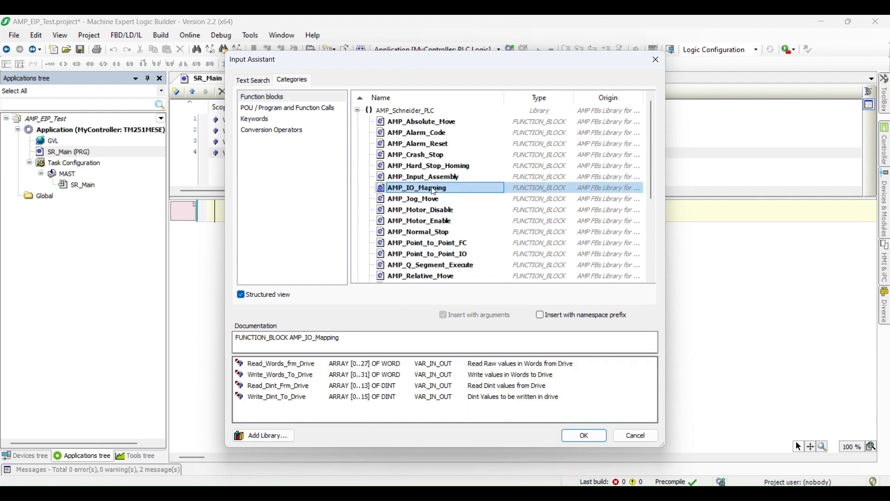
click(584, 435)
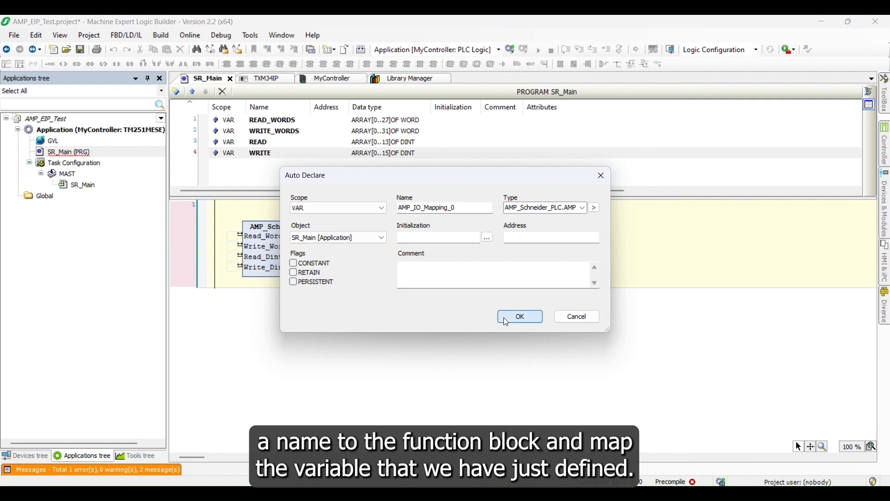
click(520, 316)
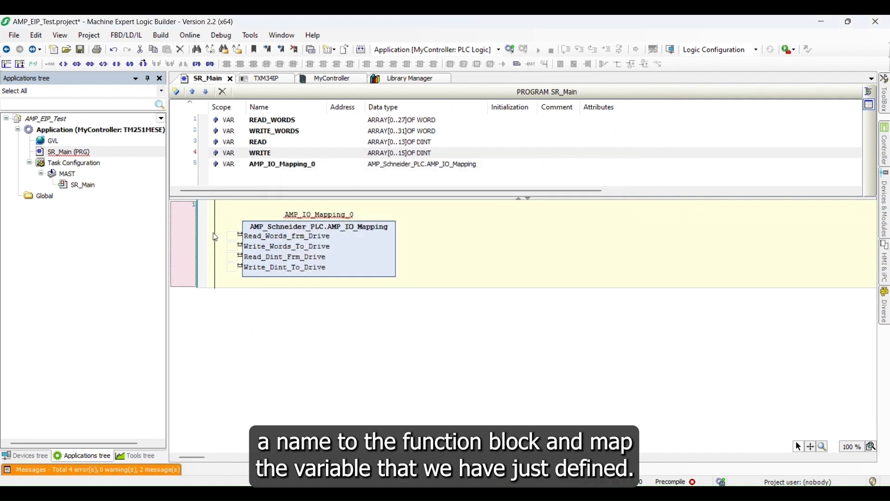
Step: Wire READ_WORDS, WRITE_WORDS, READ and WRITE to the AMP_IO_Mapping_0 inputs
click(287, 236)
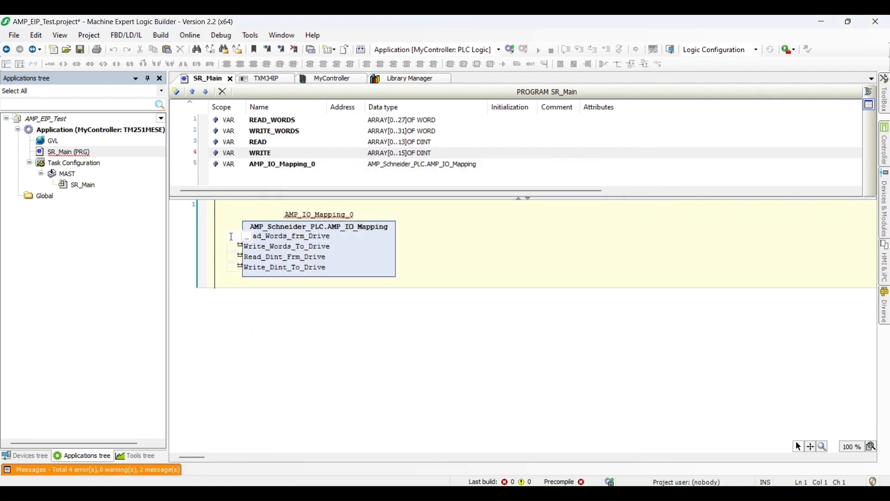
text(READ_WORDS)
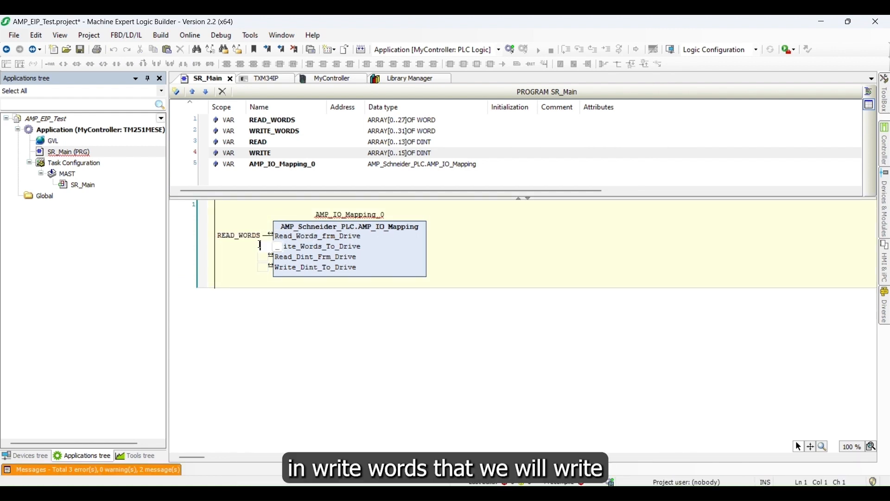
text(WRITE)
click(244, 256)
text(READ)
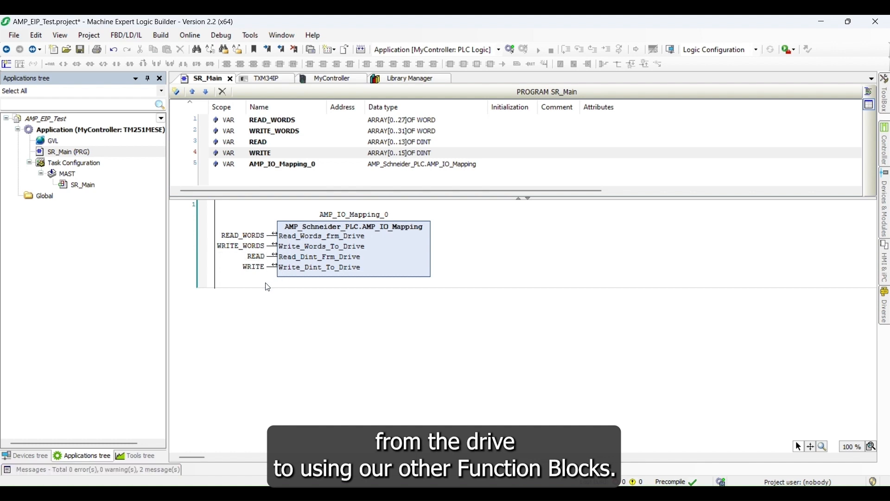
Step: Insert an AMP_Input_Assembly_0 block in a second network with READ wired to its Input
right_click(267, 286)
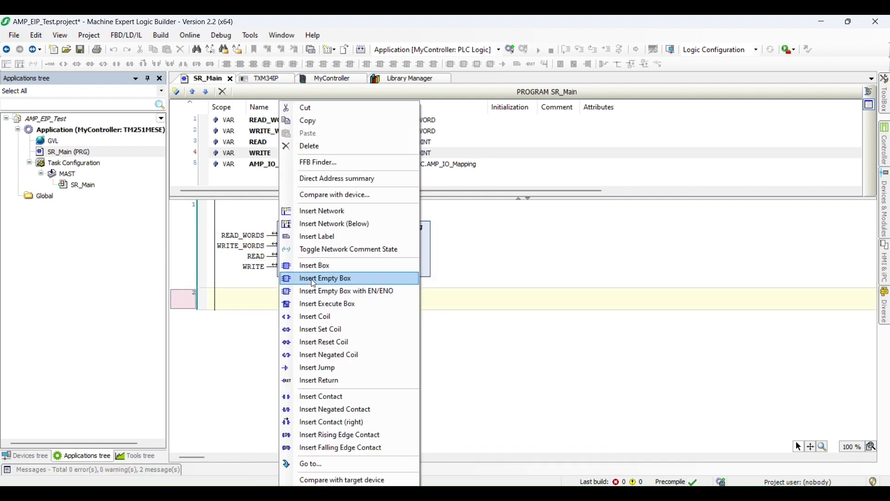
click(326, 277)
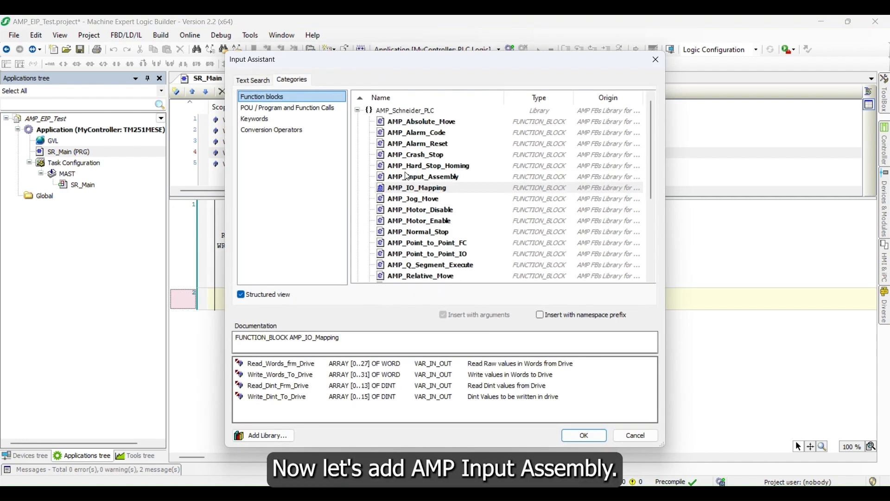
click(424, 177)
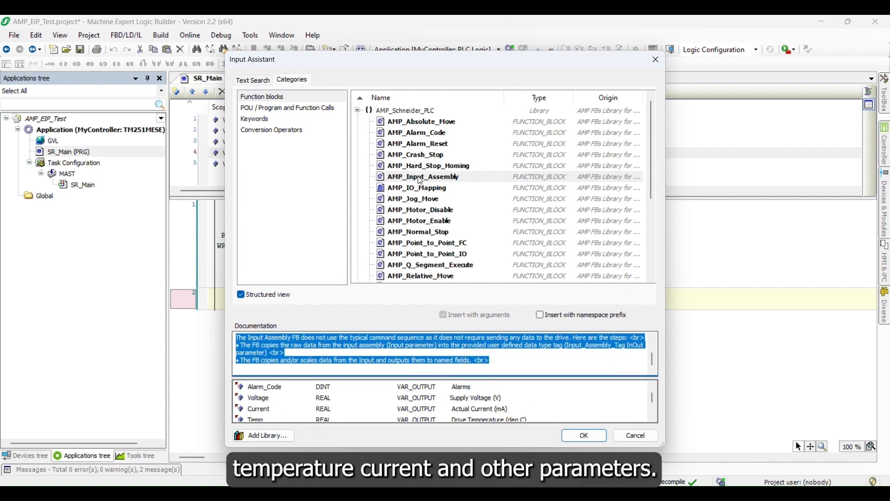
click(584, 435)
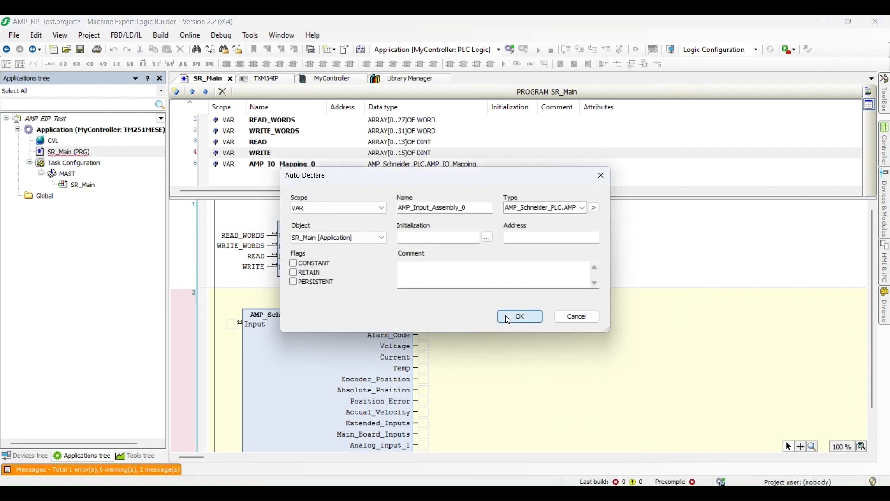
click(519, 317)
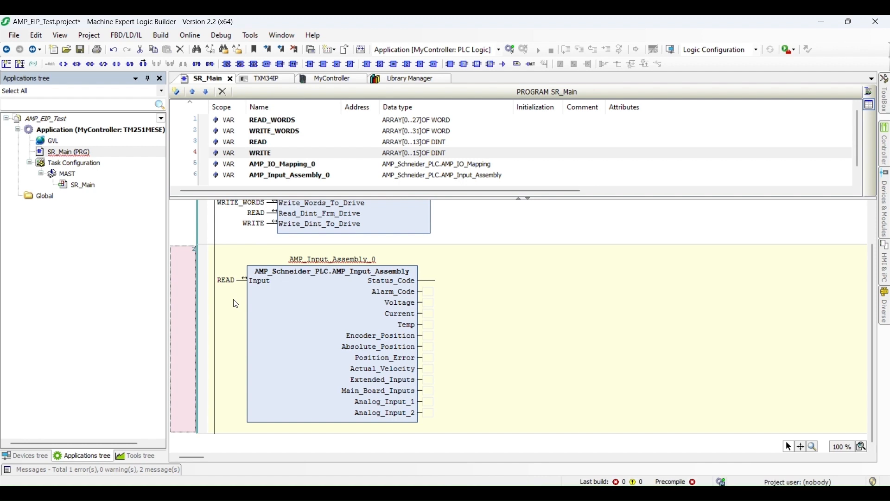
scroll(down, 3)
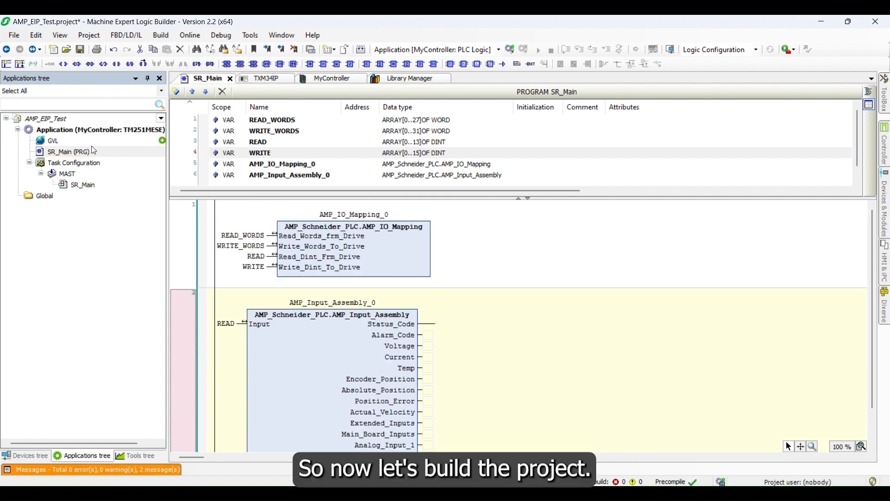
Step: Generate code for the project, finishing with 0 errors and 3 warnings
click(160, 34)
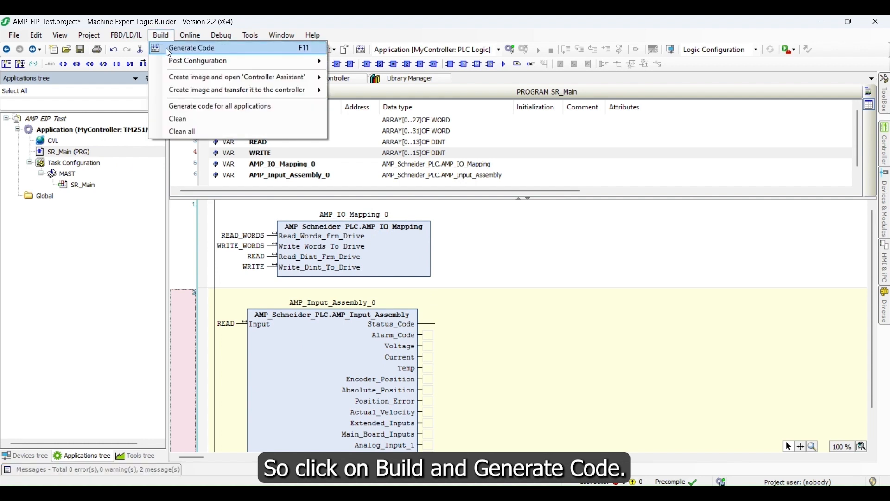
click(191, 47)
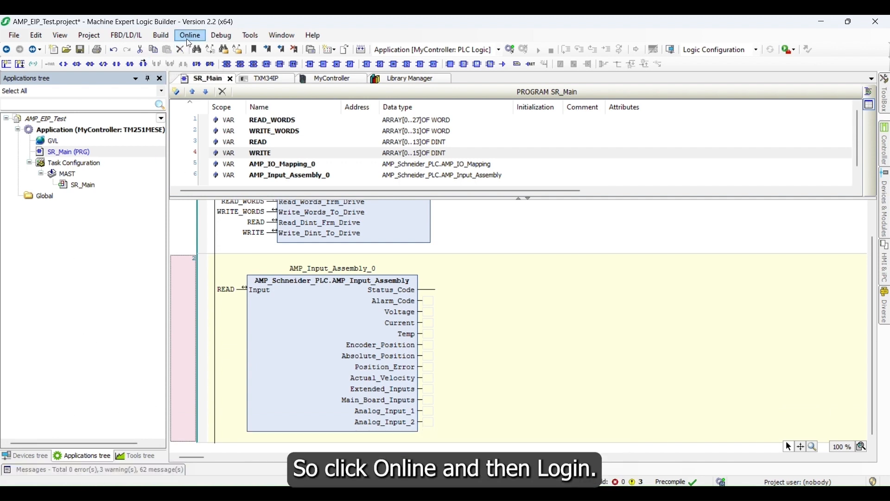
Step: Log in to MyController with download and boot application update, dismissing the configuration warnings
click(189, 35)
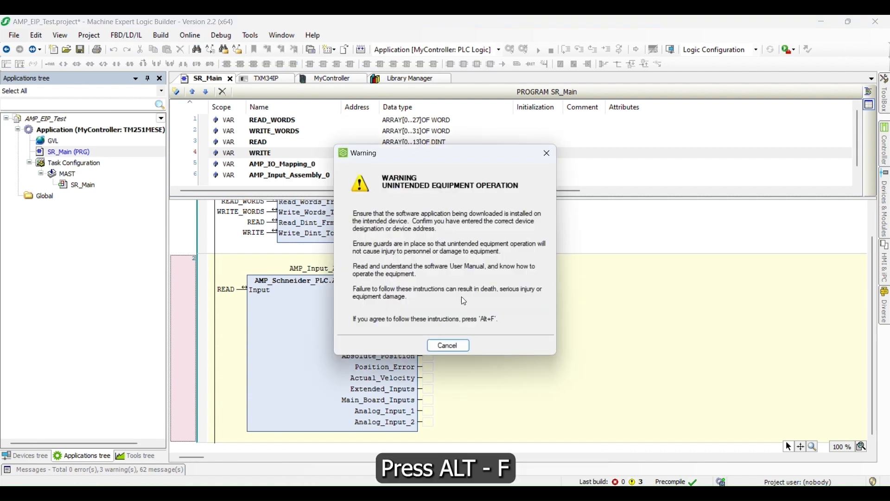
mouse_move(479, 305)
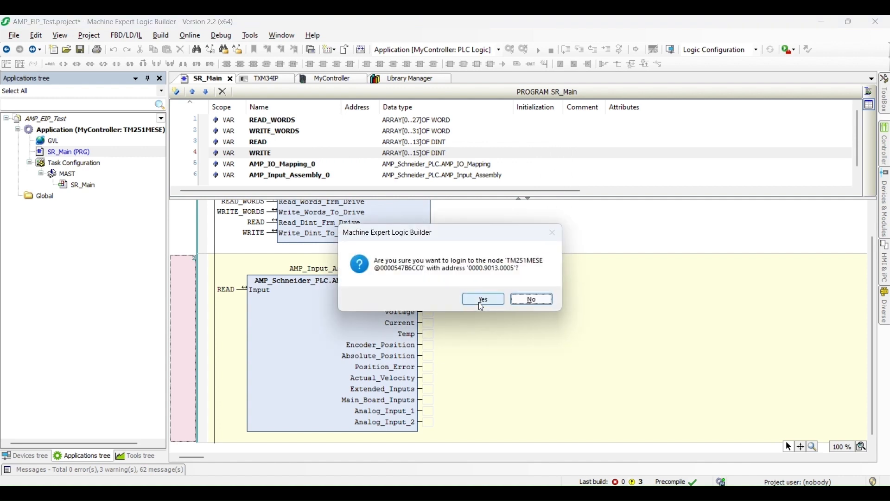
click(481, 299)
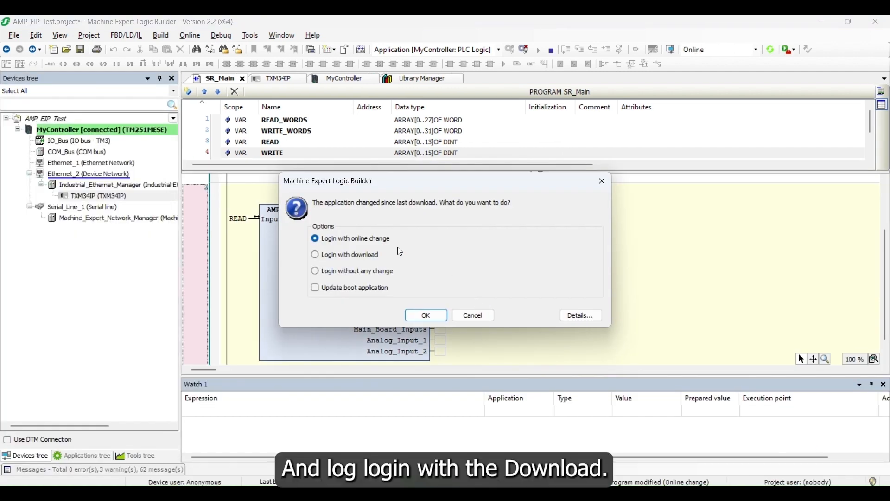
click(316, 255)
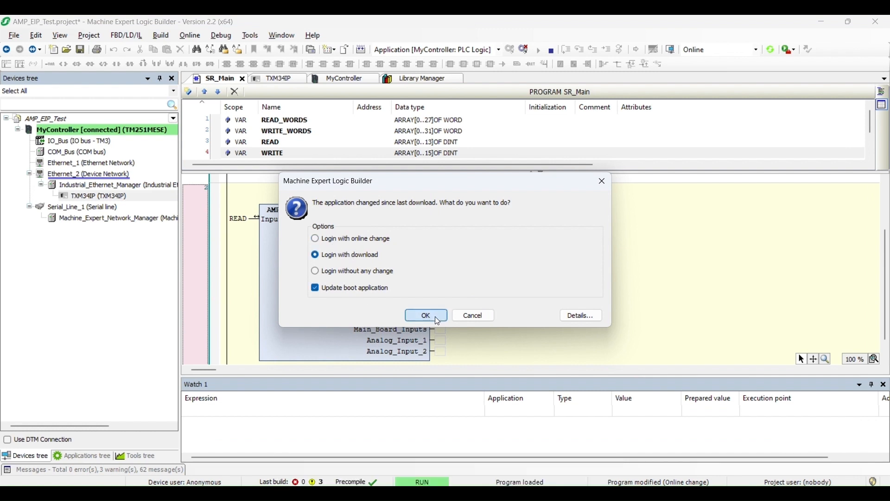
click(426, 315)
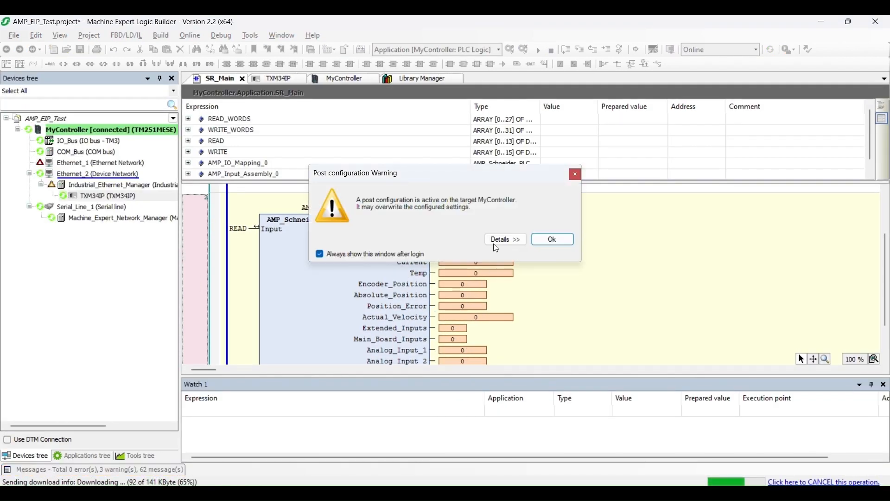
click(551, 238)
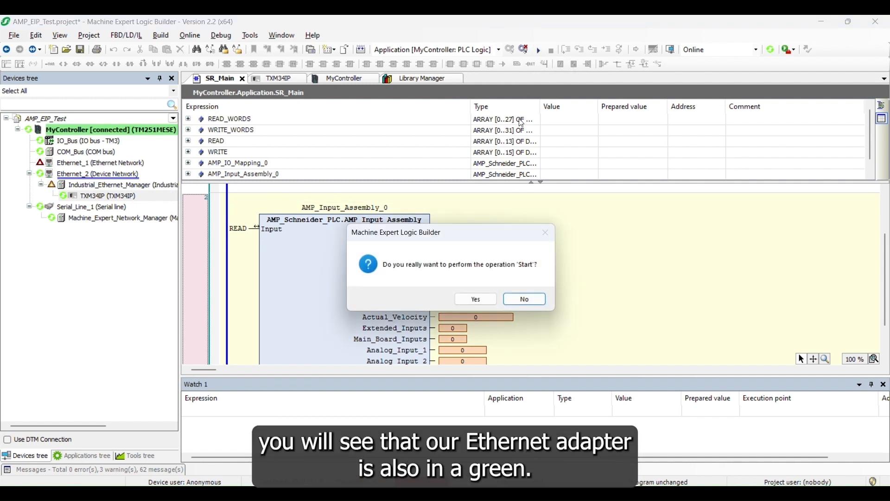
Step: Start the application and check live drive values like Voltage 23.5 in SR_Main and the TXM34IP I/O mapping
click(475, 298)
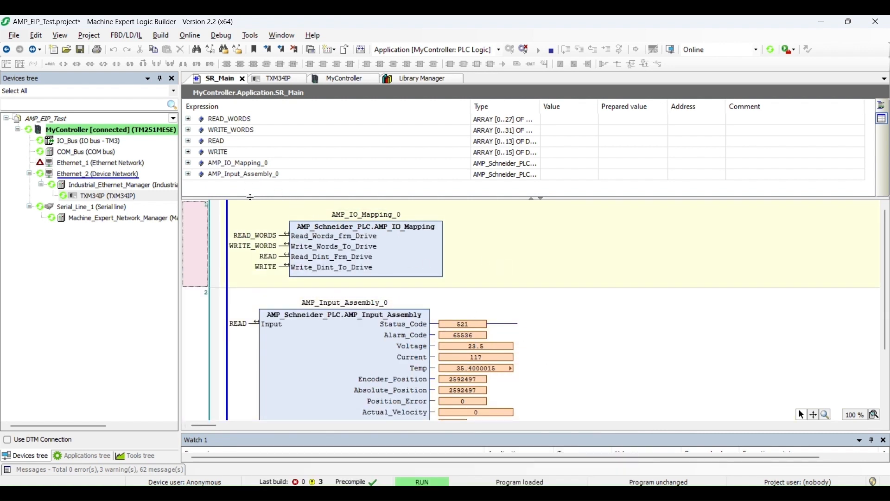
click(278, 78)
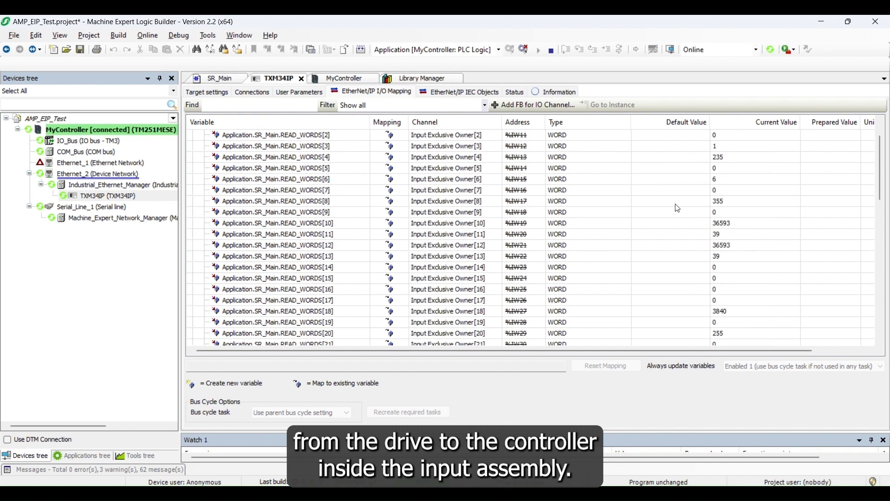
click(219, 78)
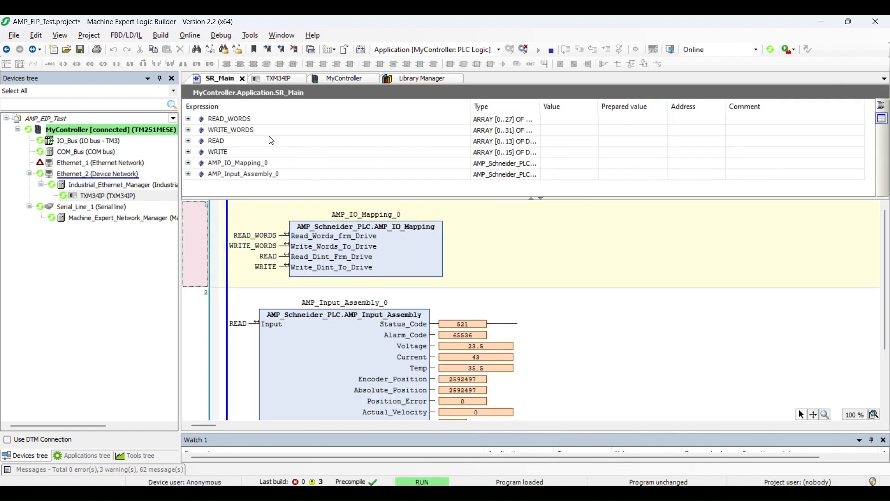